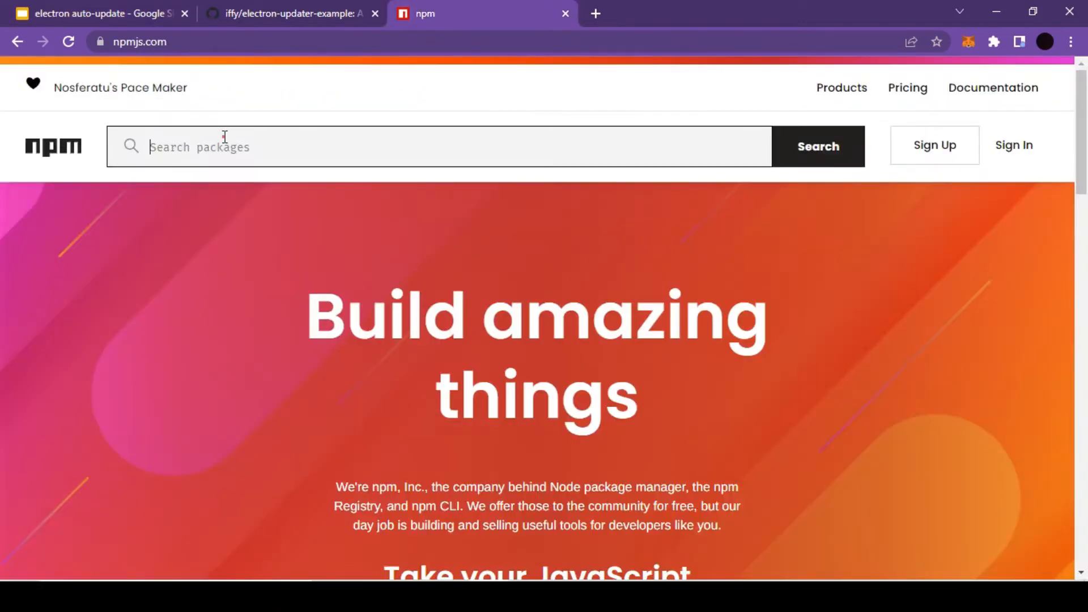
Search npmjs.com for electron-updater and open its package page
text(electron-updater)
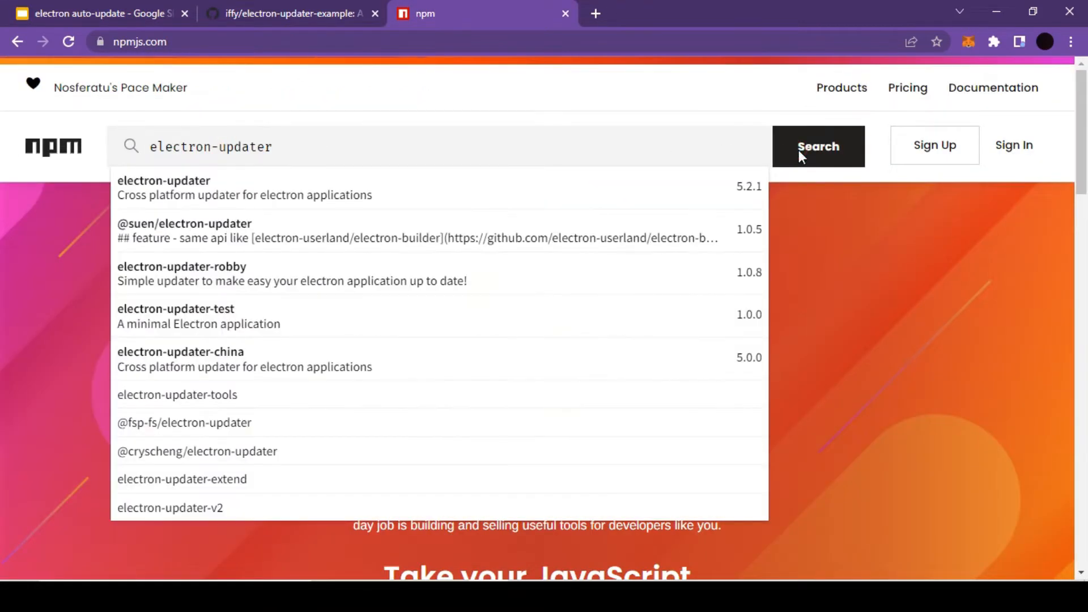
click(817, 146)
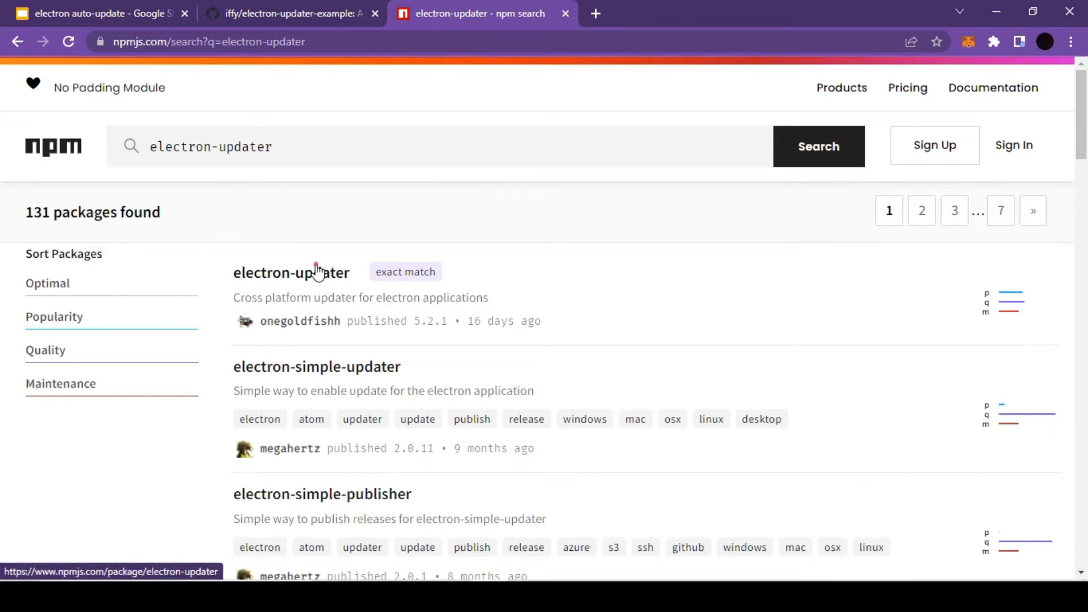
click(291, 271)
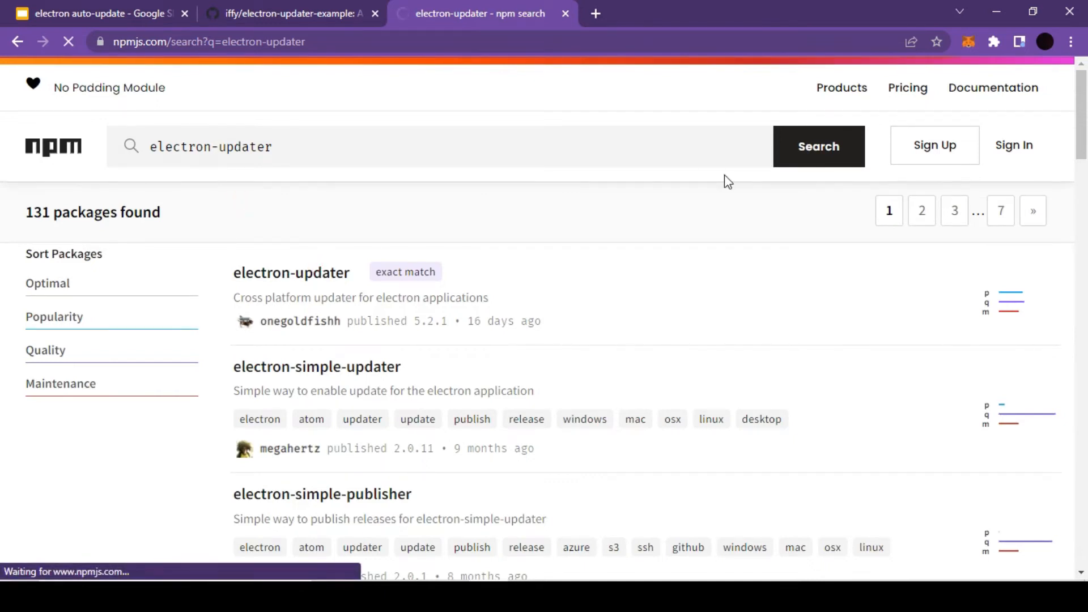
click(290, 272)
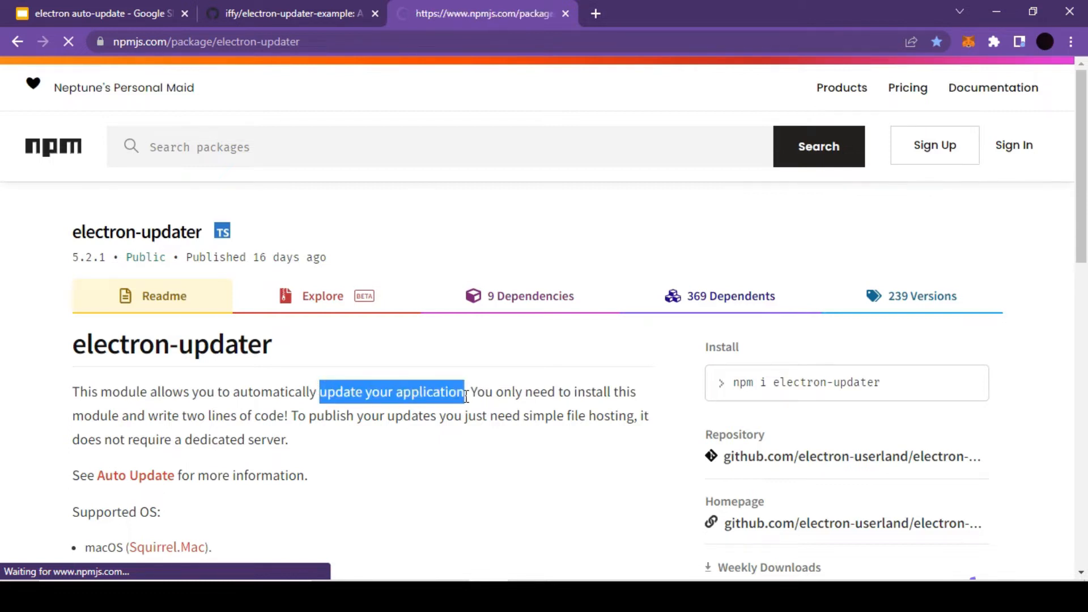
Read the electron-updater readme and open the Auto Update documentation tab
scroll(down, 3)
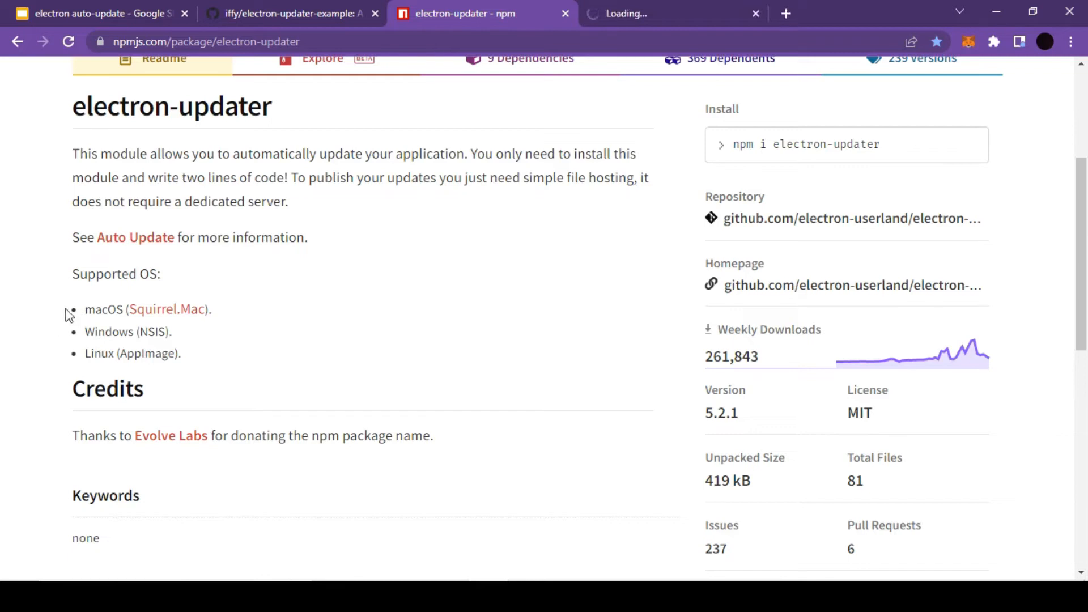
double_click(148, 331)
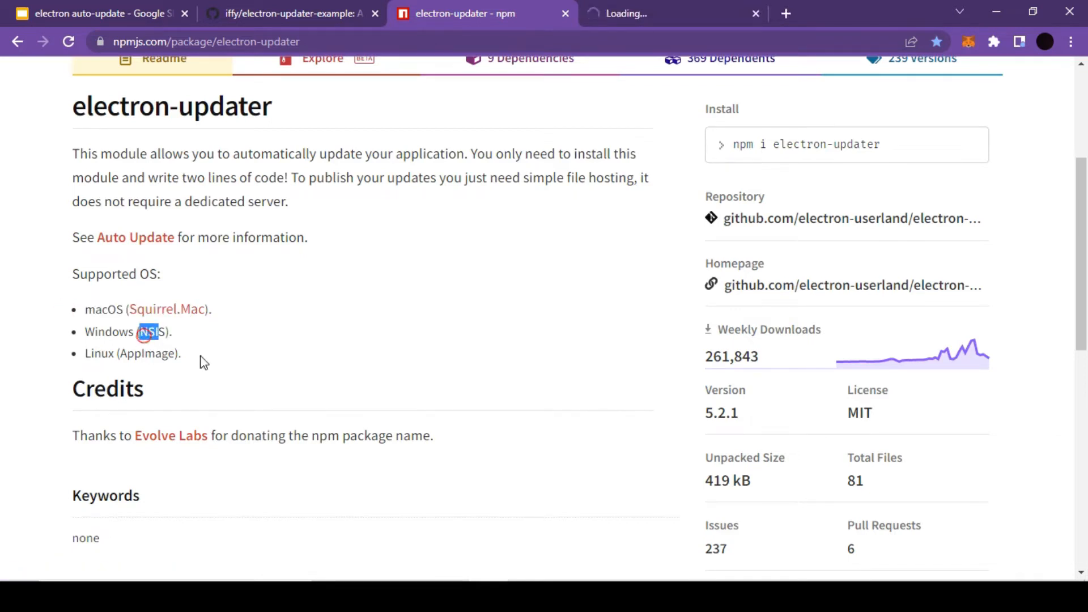
click(670, 13)
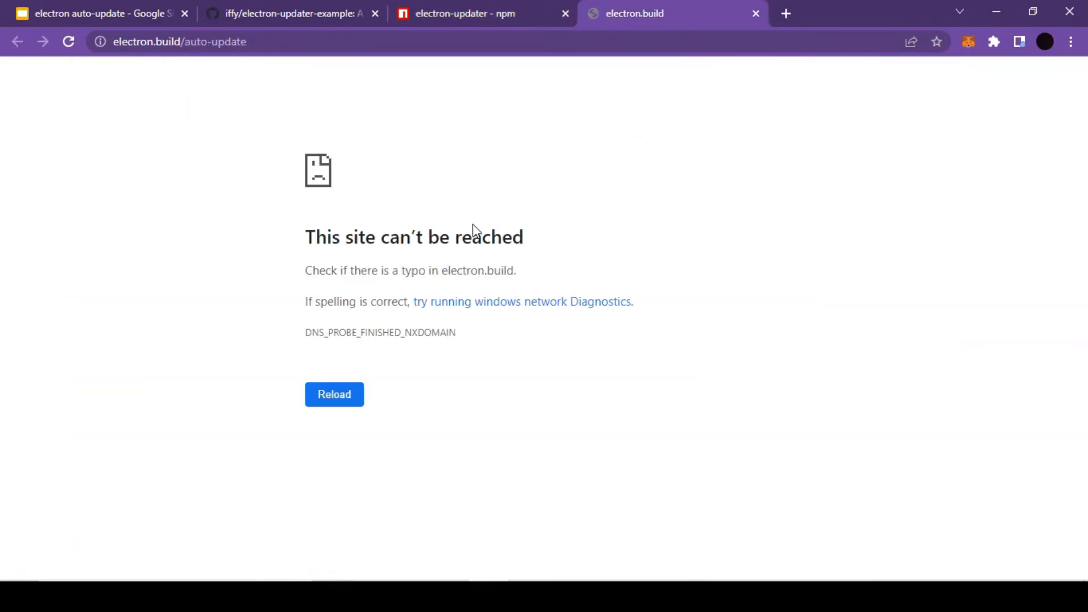
click(479, 13)
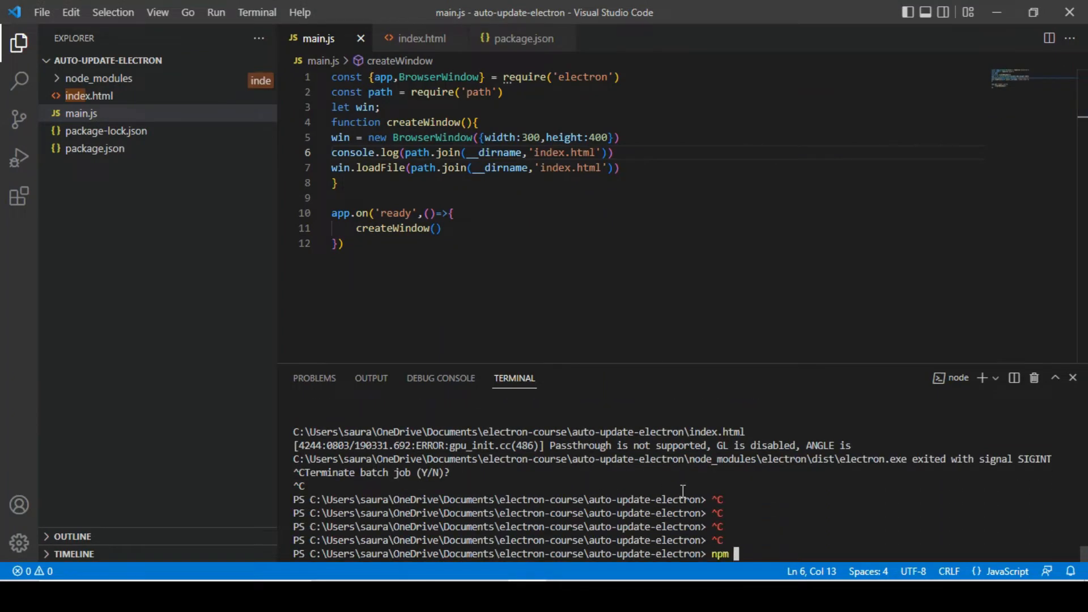
Run npm i electron-updater in the auto-update-electron project terminal
text(in)
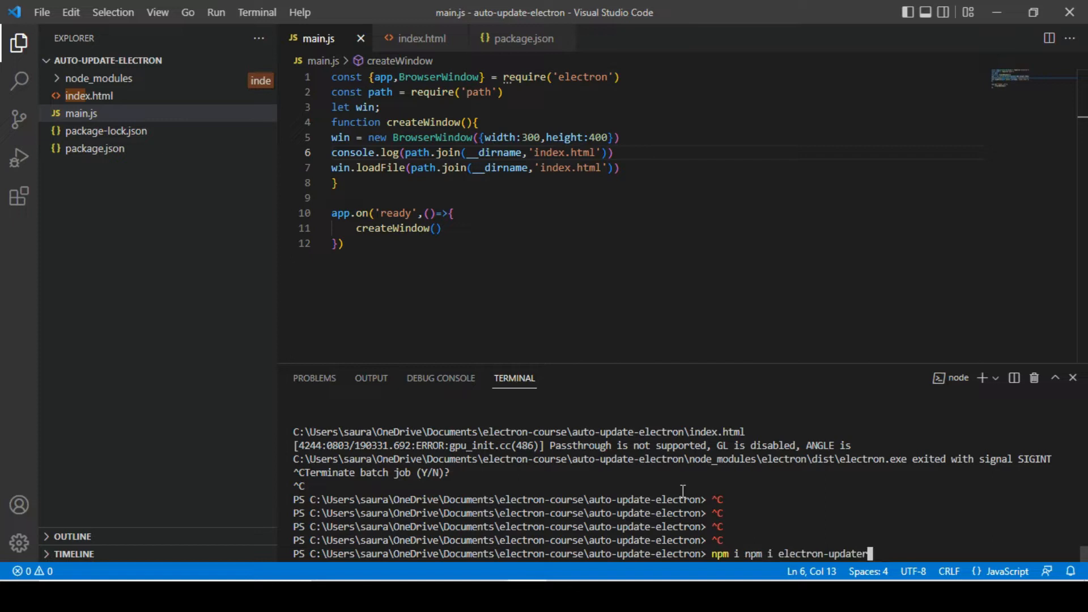
key(Return)
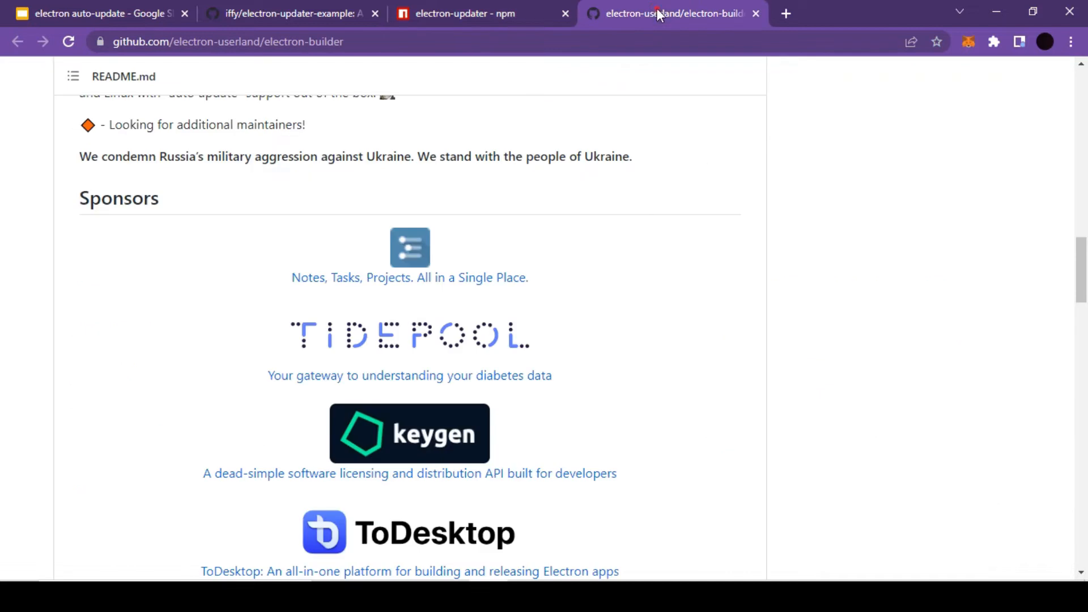
Leave the failed electron.build site and scroll the electron-builder README to its Documentation features
scroll(up, 3)
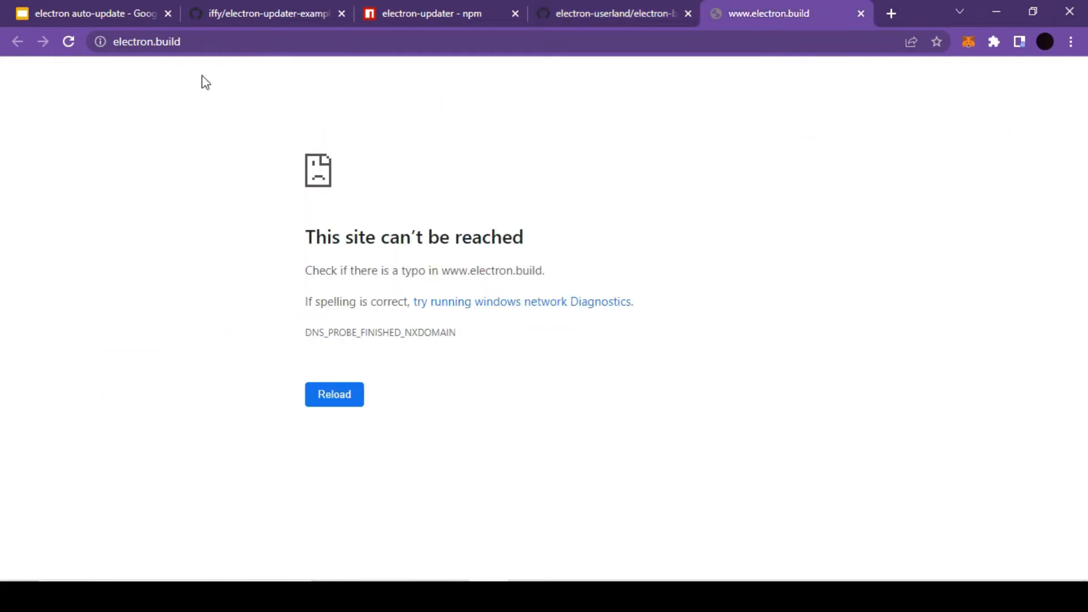
mouse_move(499, 403)
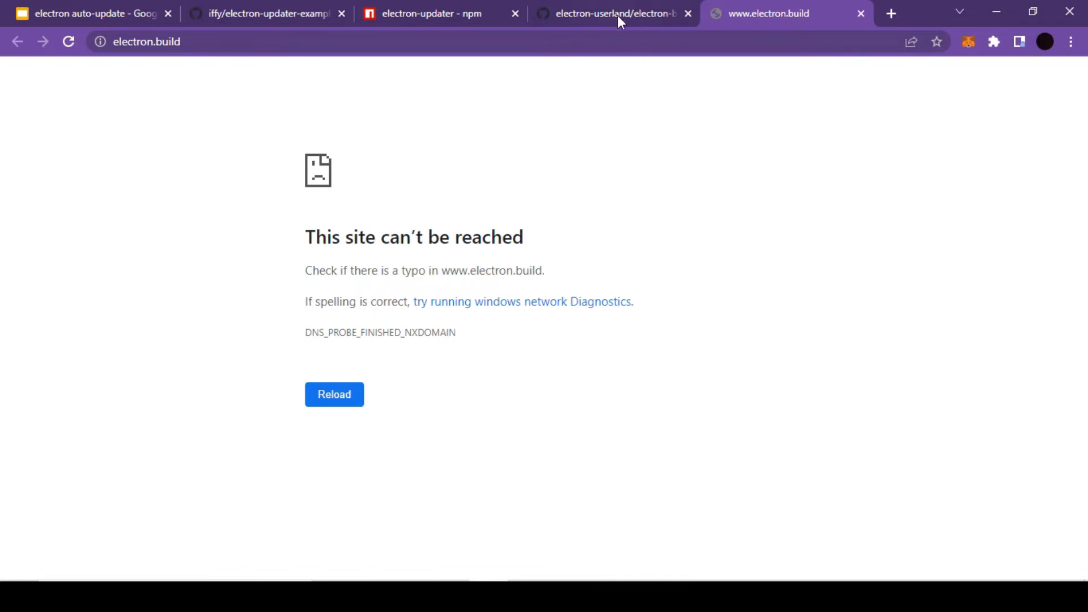
click(613, 13)
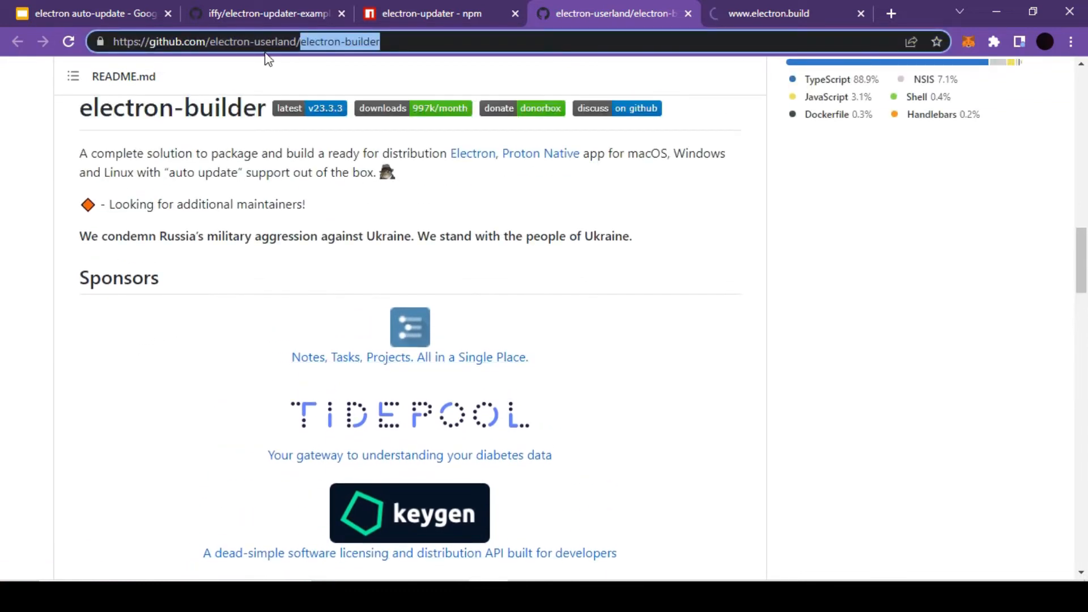
scroll(down, 3)
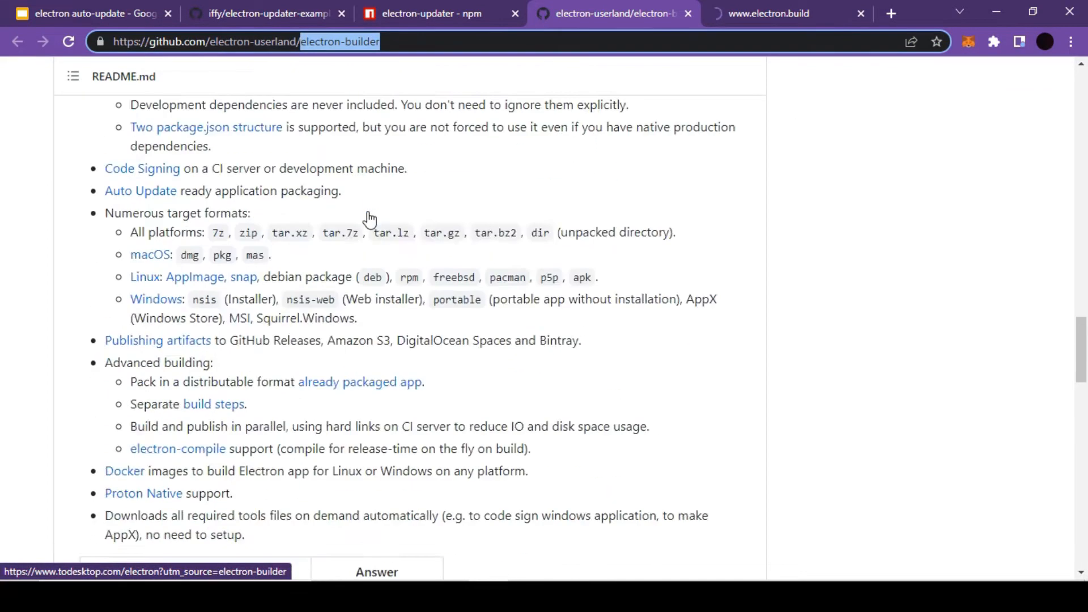
scroll(up, 3)
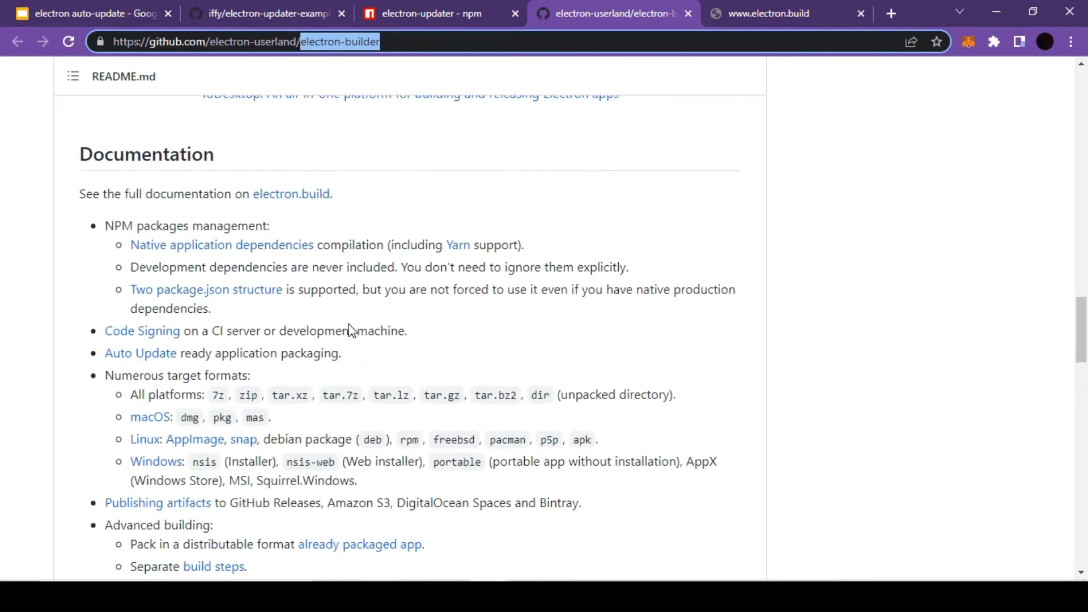
scroll(down, 3)
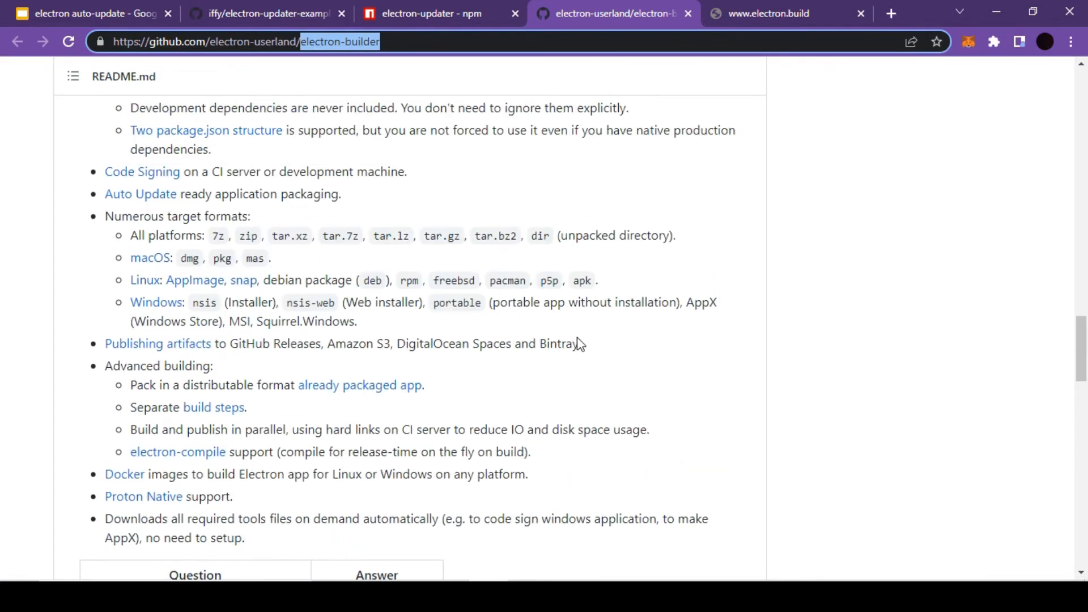
mouse_move(263, 221)
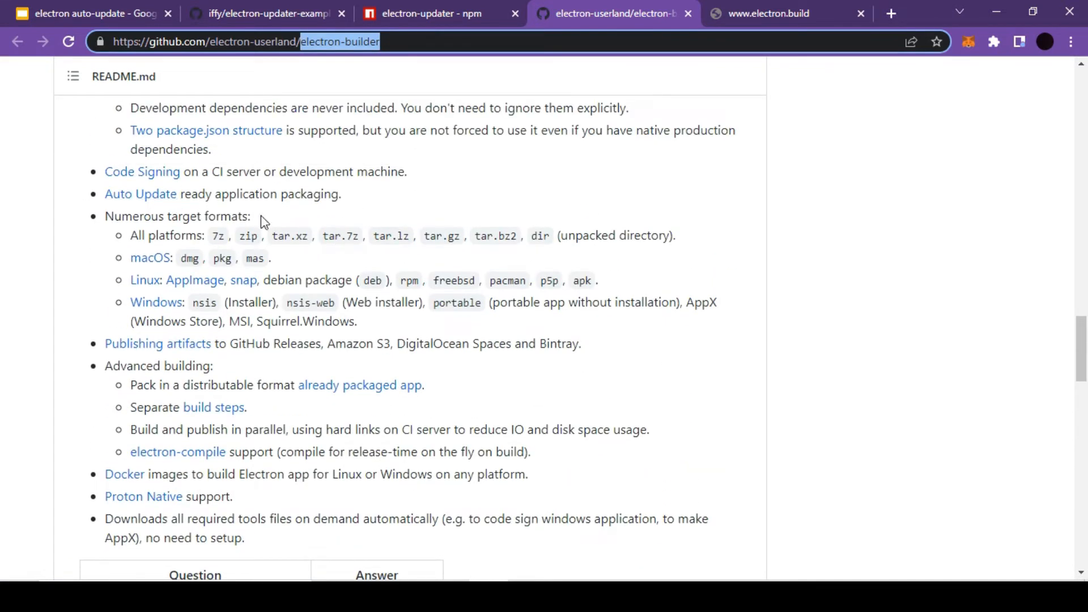
mouse_move(201, 223)
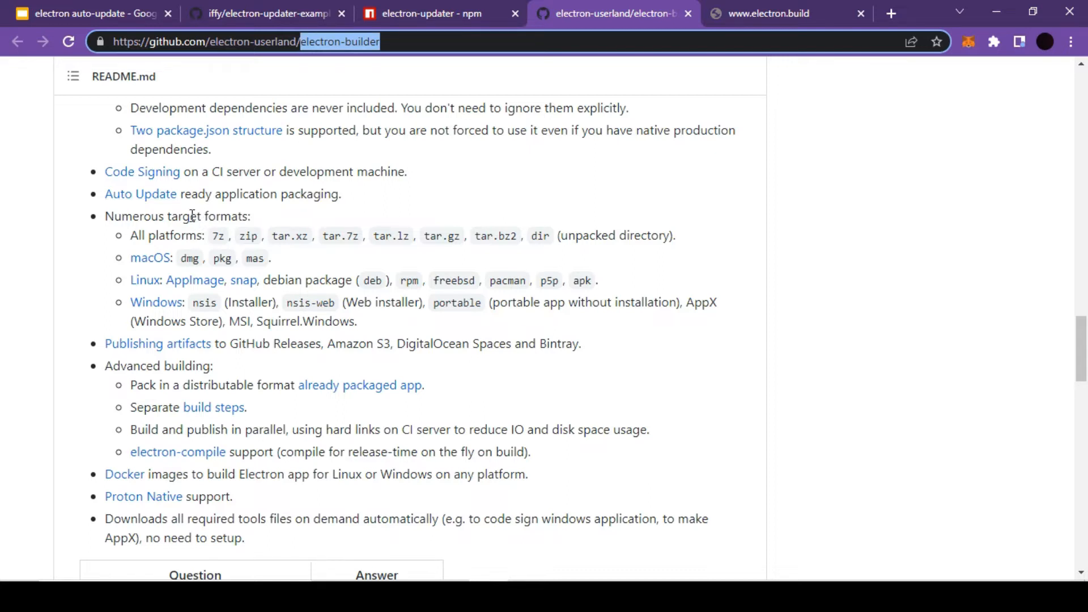
mouse_move(140, 193)
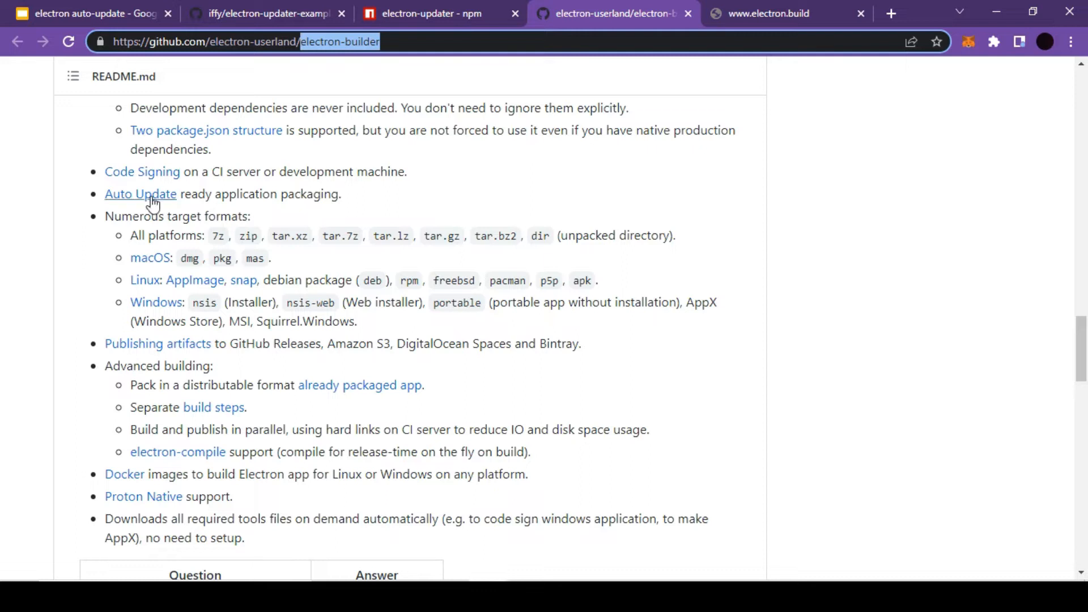
mouse_move(140, 194)
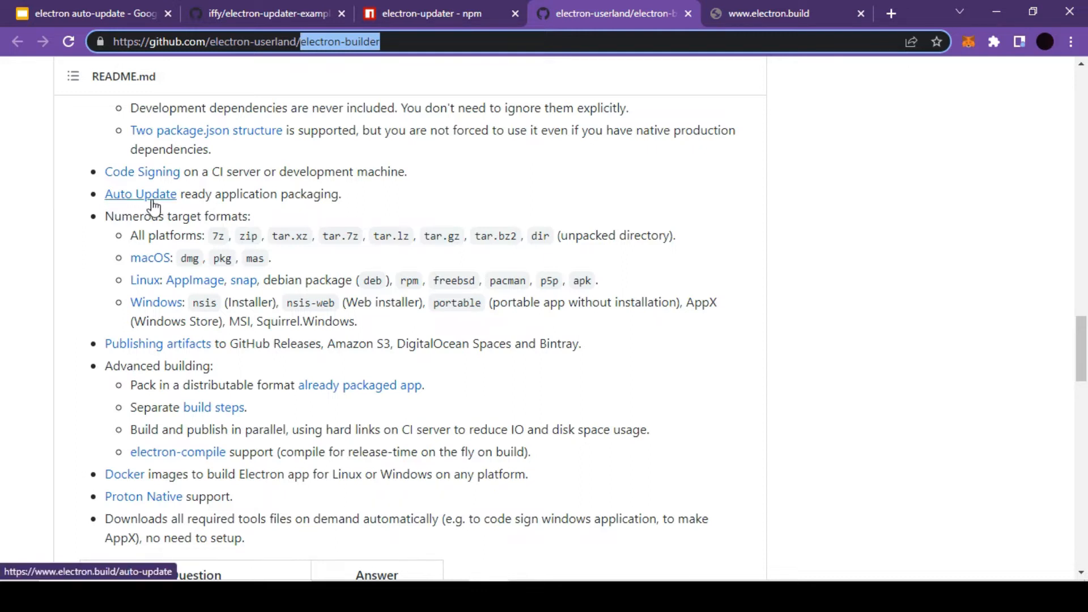
mouse_move(152, 210)
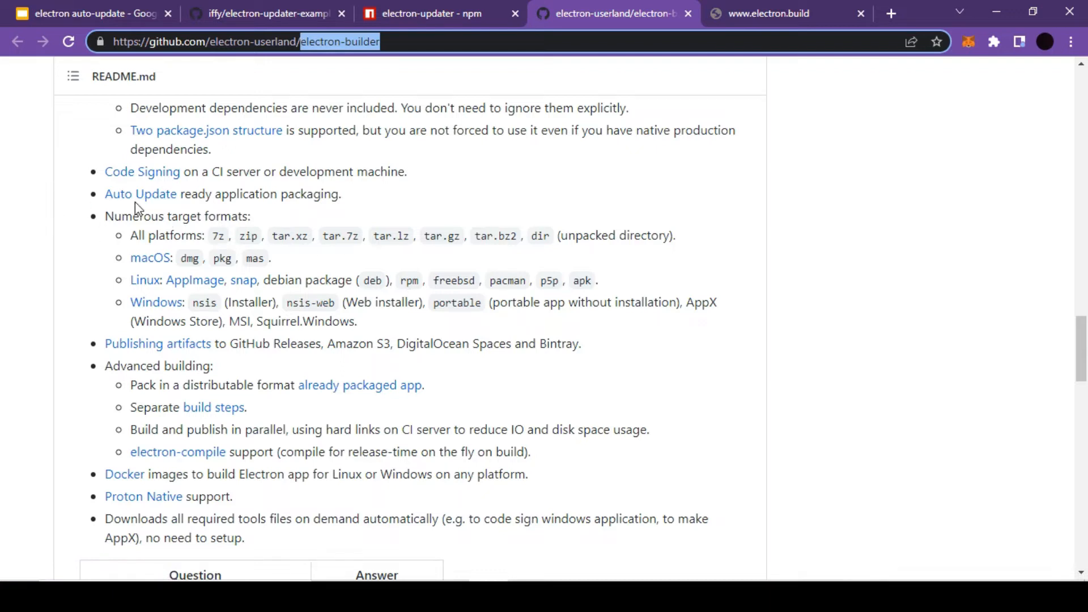
mouse_move(409, 454)
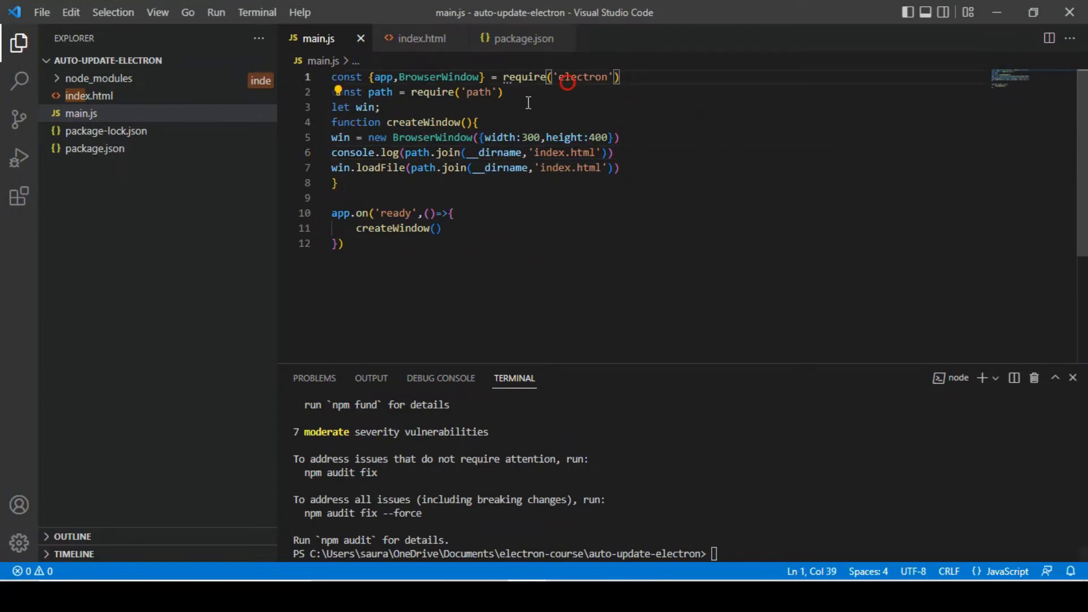
Add const {autoUpdater} = require('electron-updater') on line 3 of main.js, fixing the name's spelling
key(Enter)
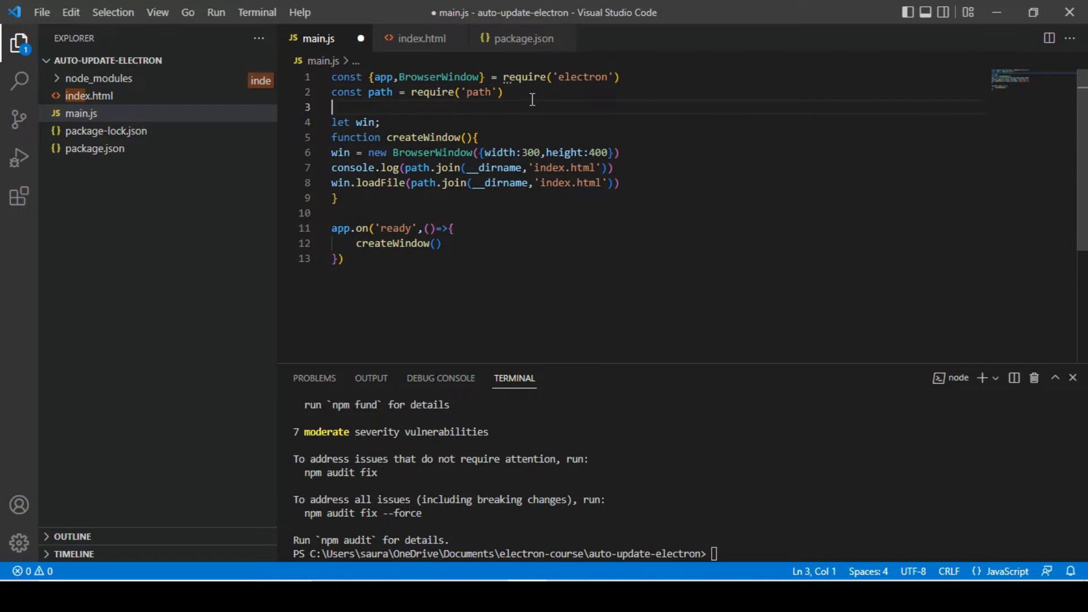
text(const)
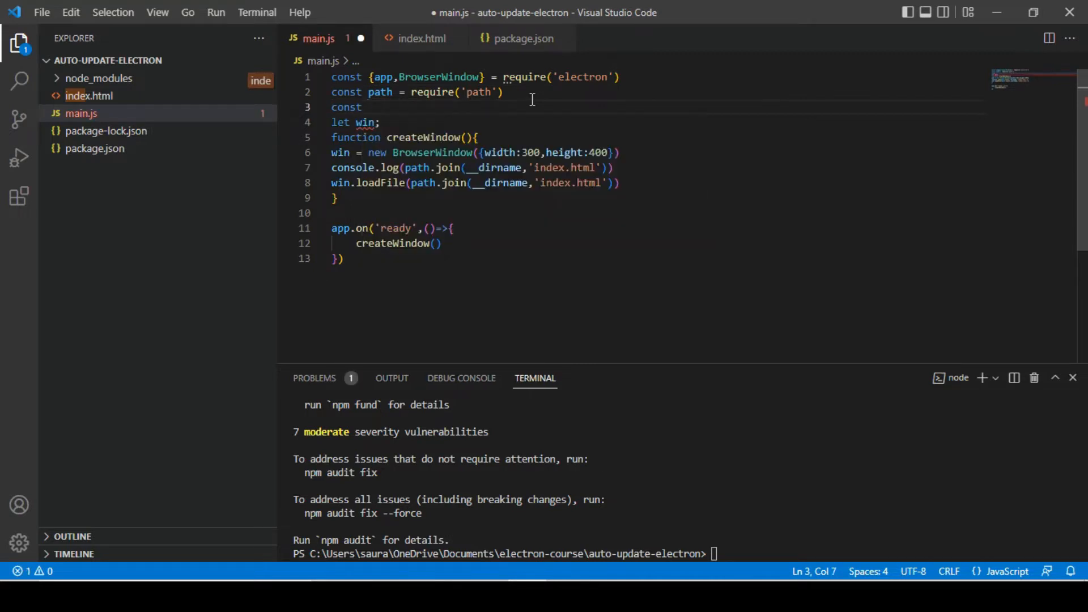
text({au)
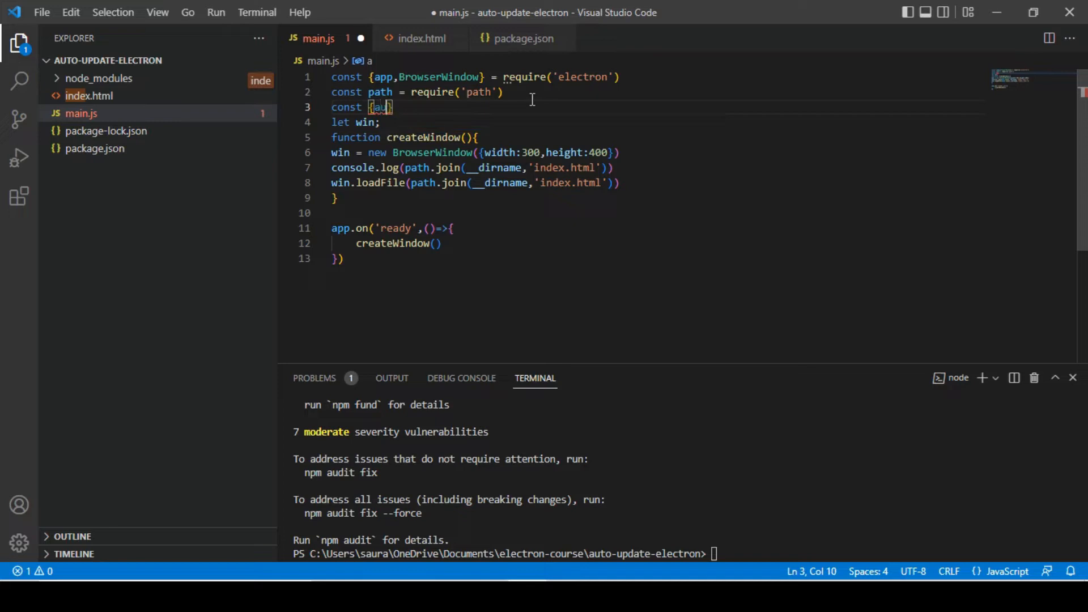
text(toUpdate)
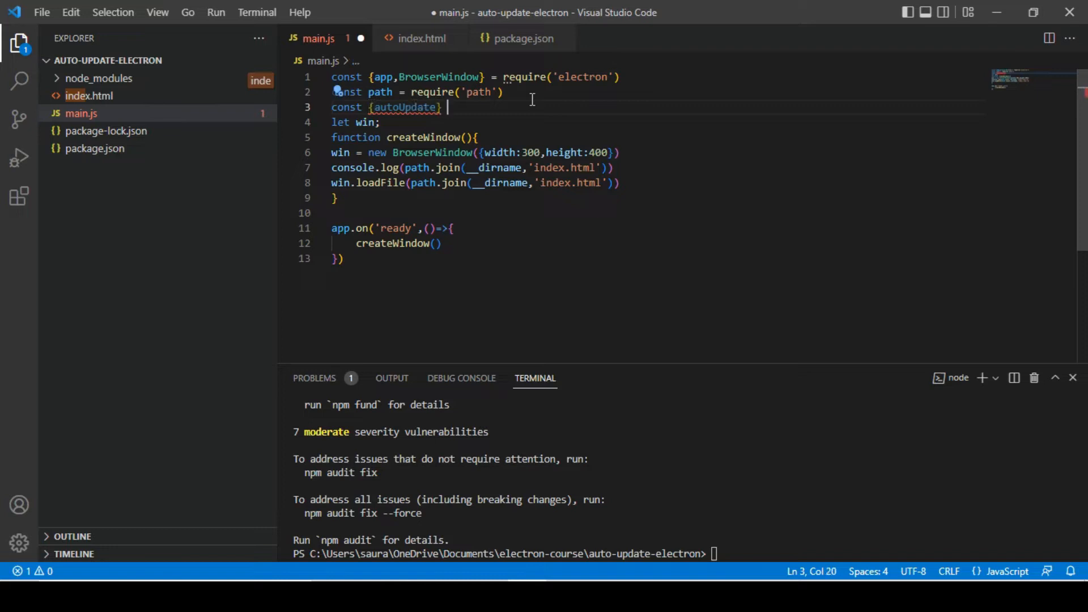
text(= rq)
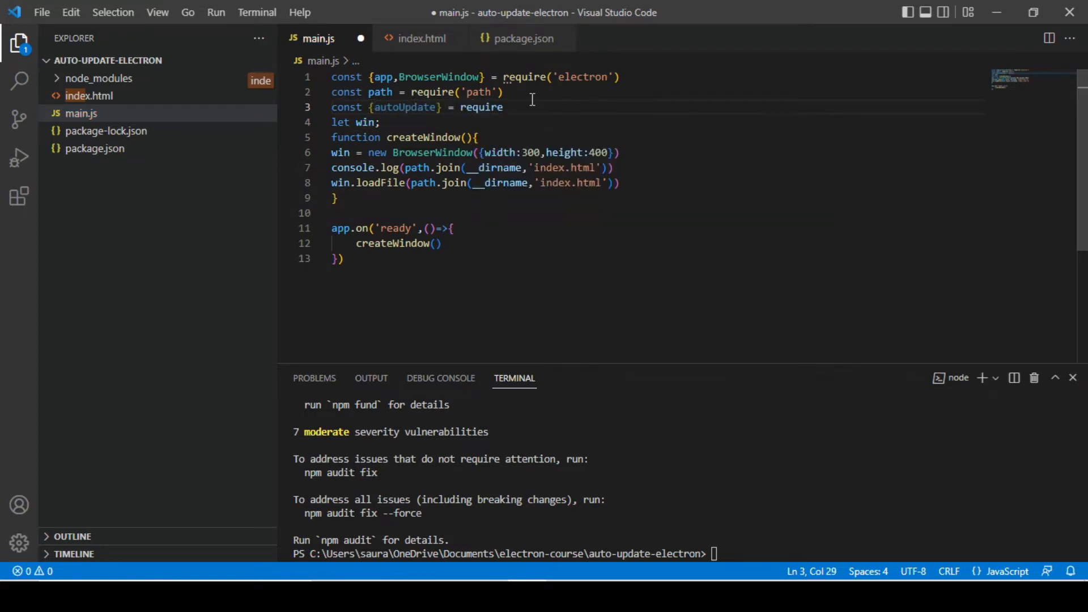
text(('ee)
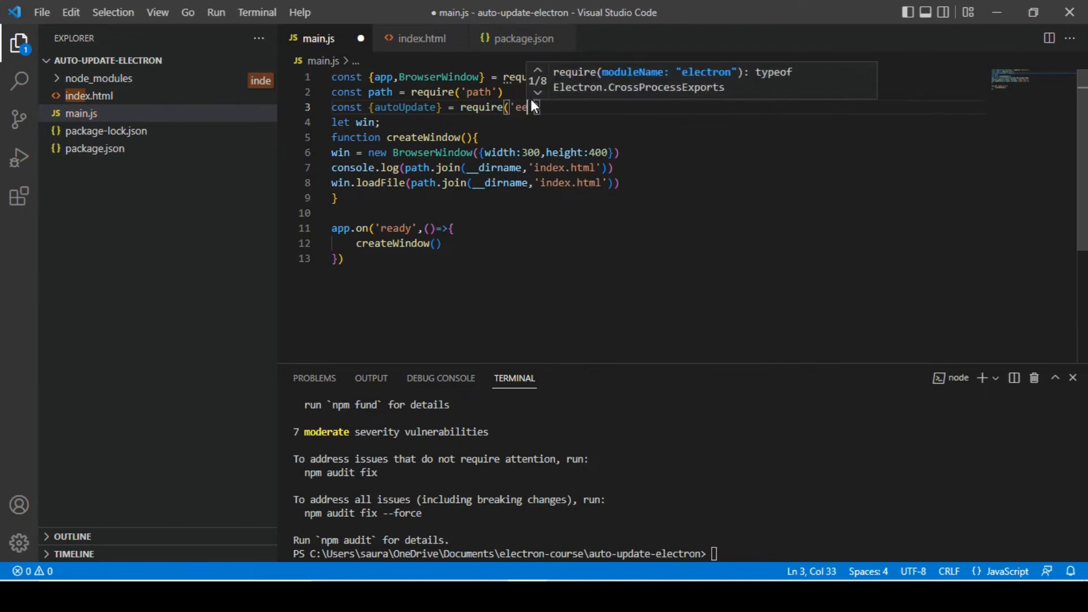
text(ectron-updater)
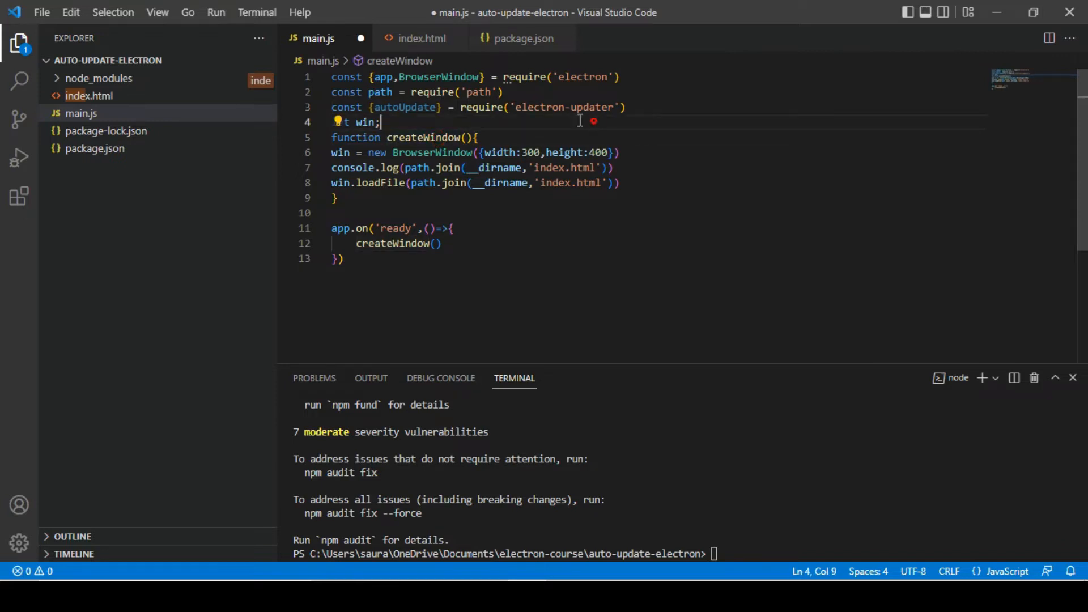
double_click(406, 108)
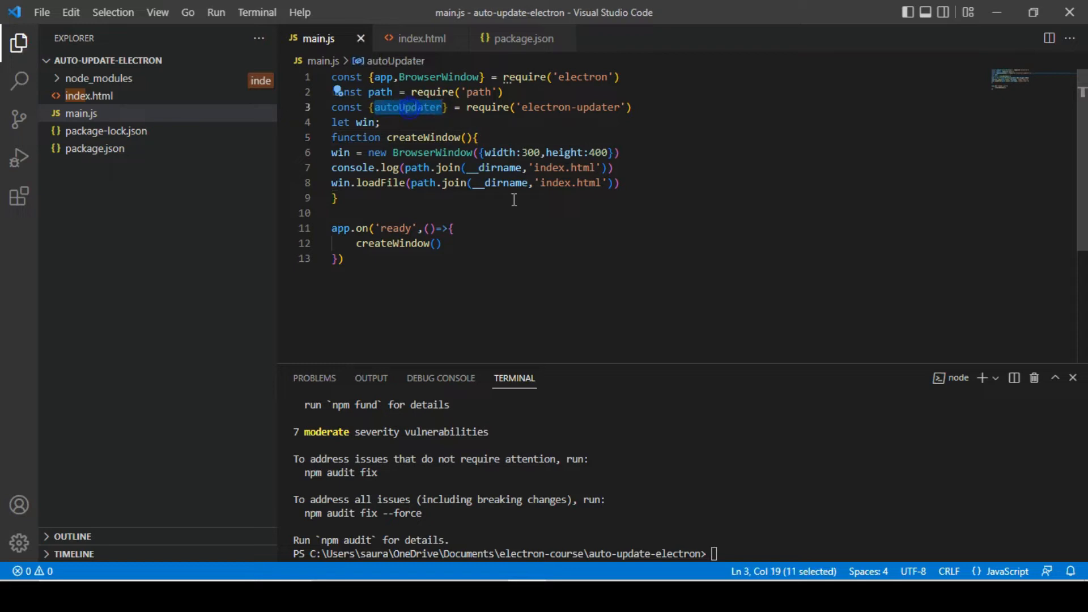
mouse_move(417, 260)
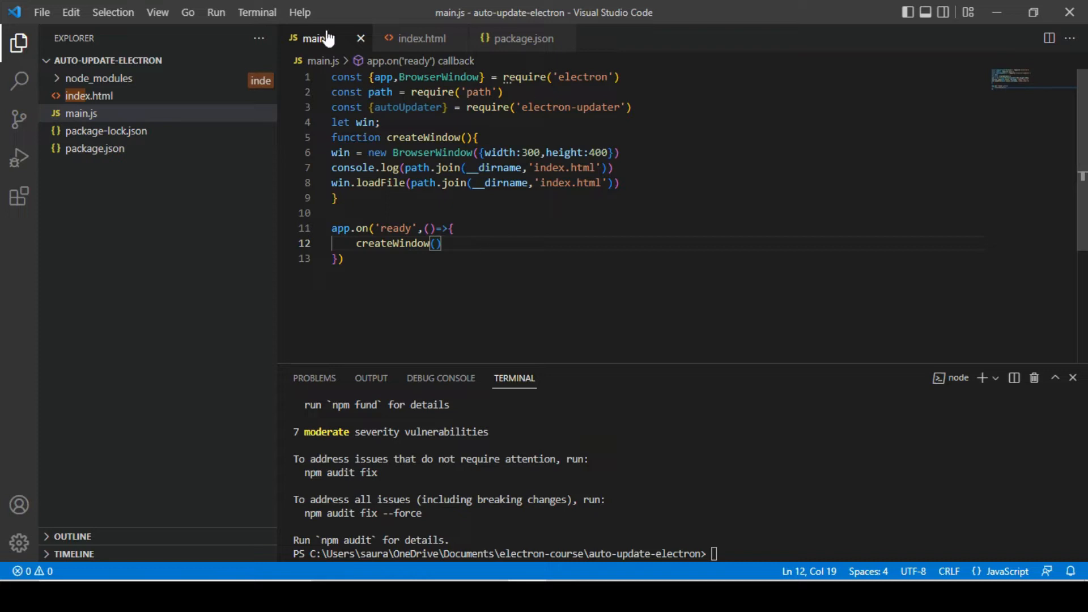
mouse_move(415, 227)
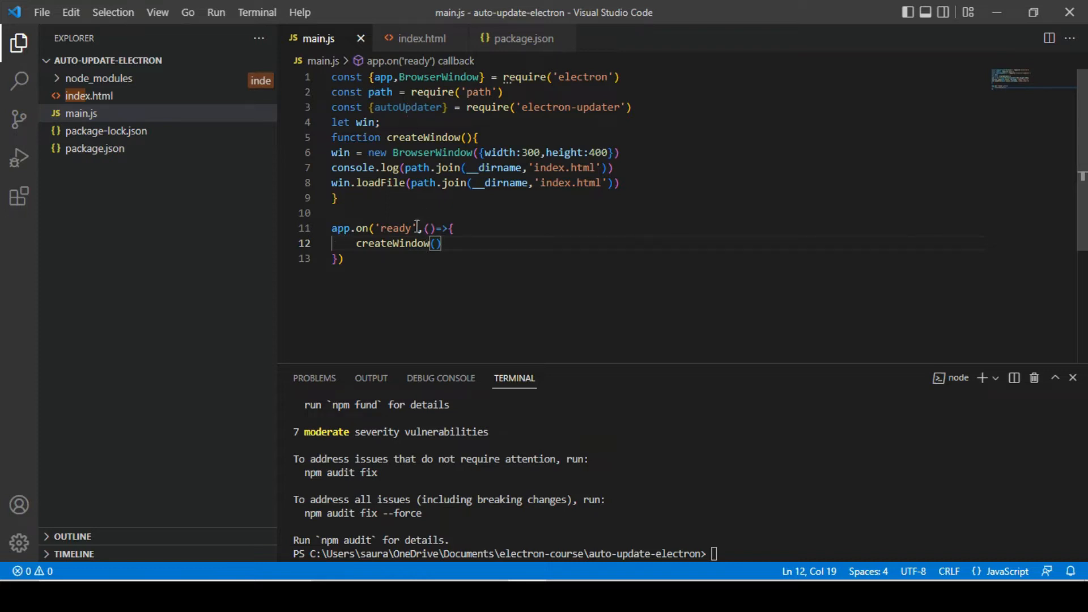
Call autoUpdater.checkForUpdatesAndNotify() after createWindow() and begin an autoUpdater.on handler below
text(autoUpdater)
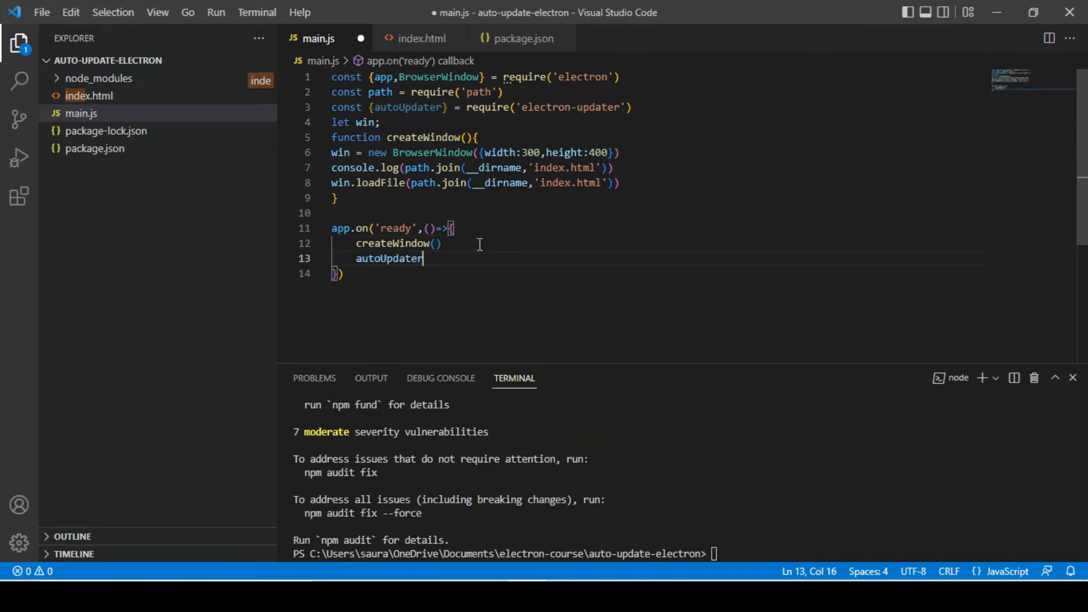
text(.)
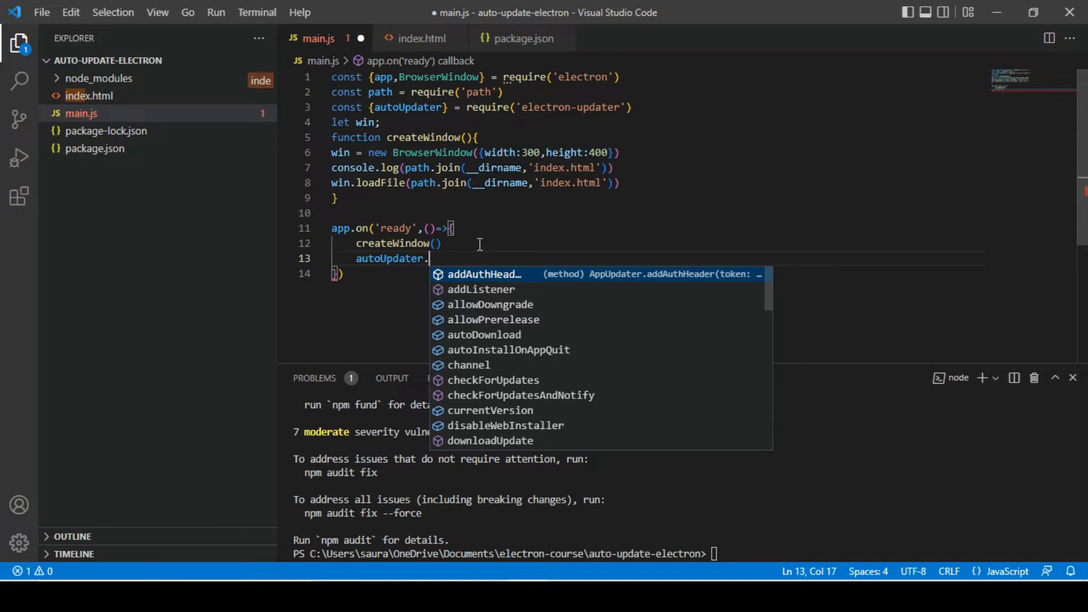
text(checkForUpdates)
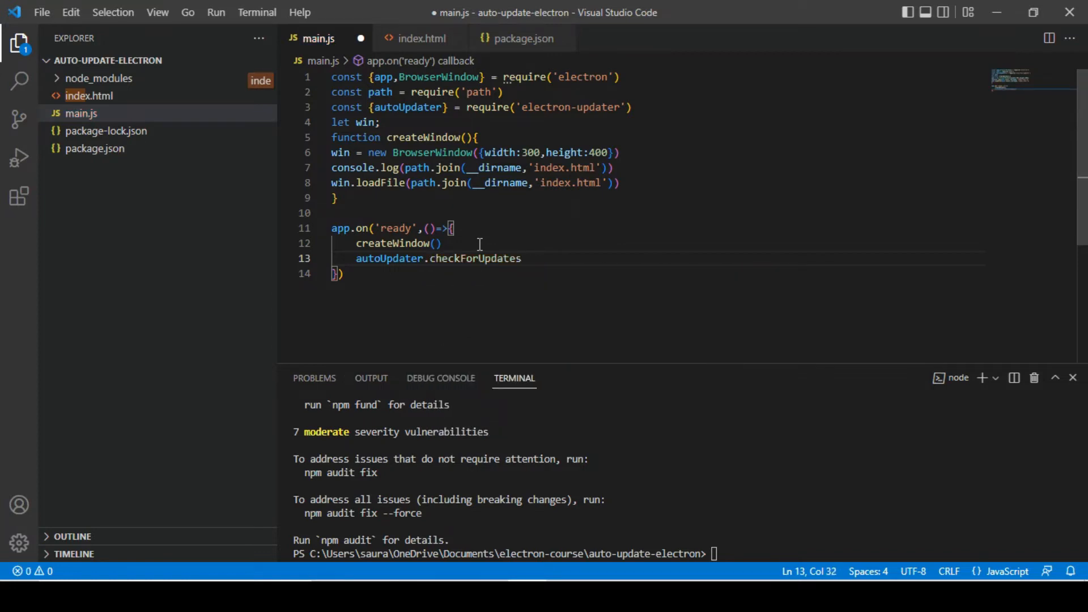
text(())
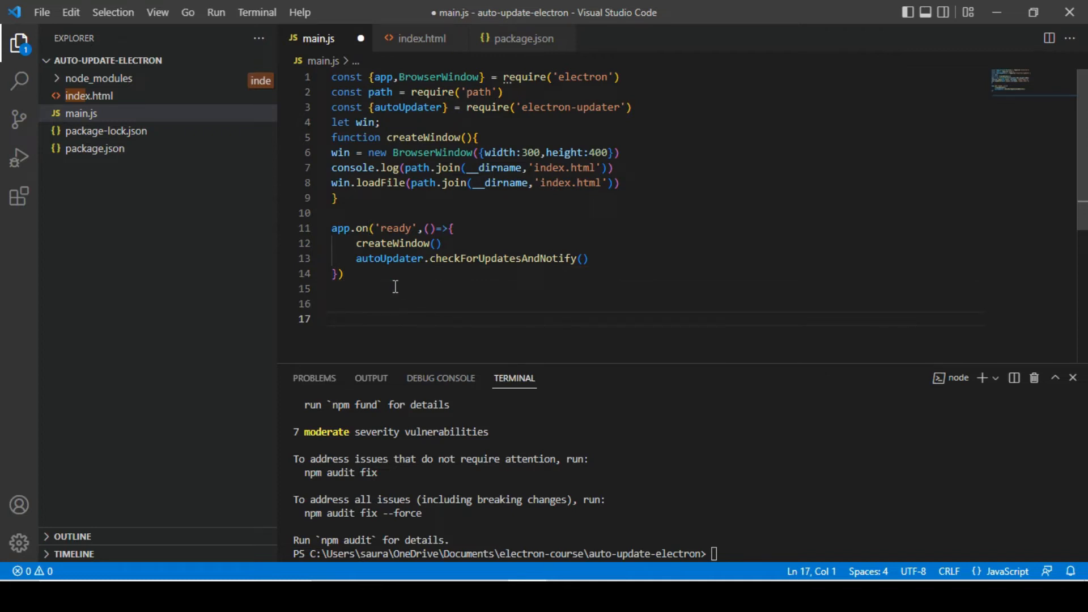
text(a)
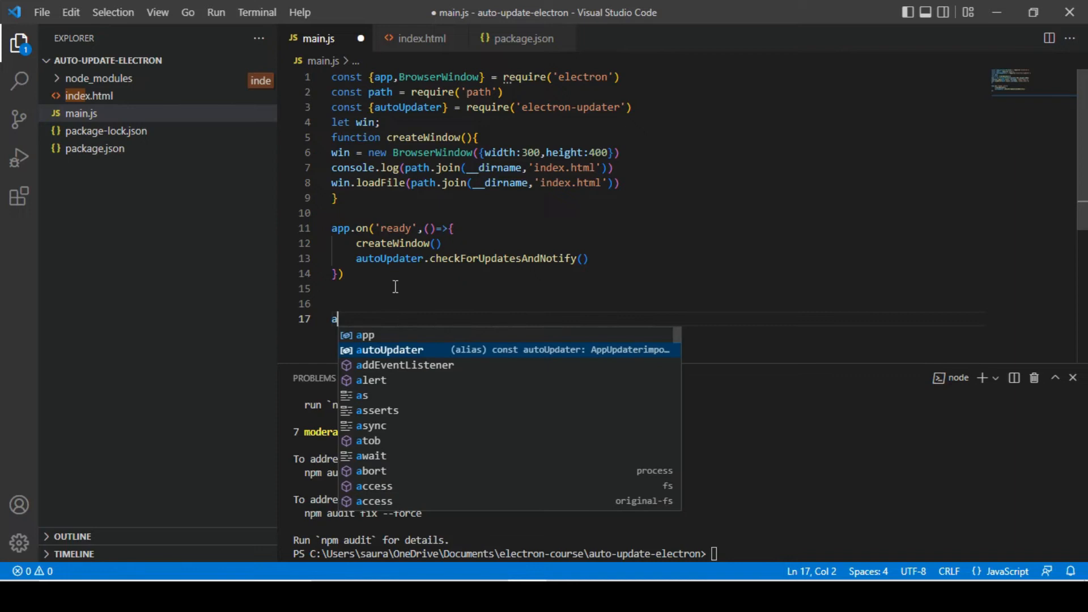
text(utoUpdater.on(")
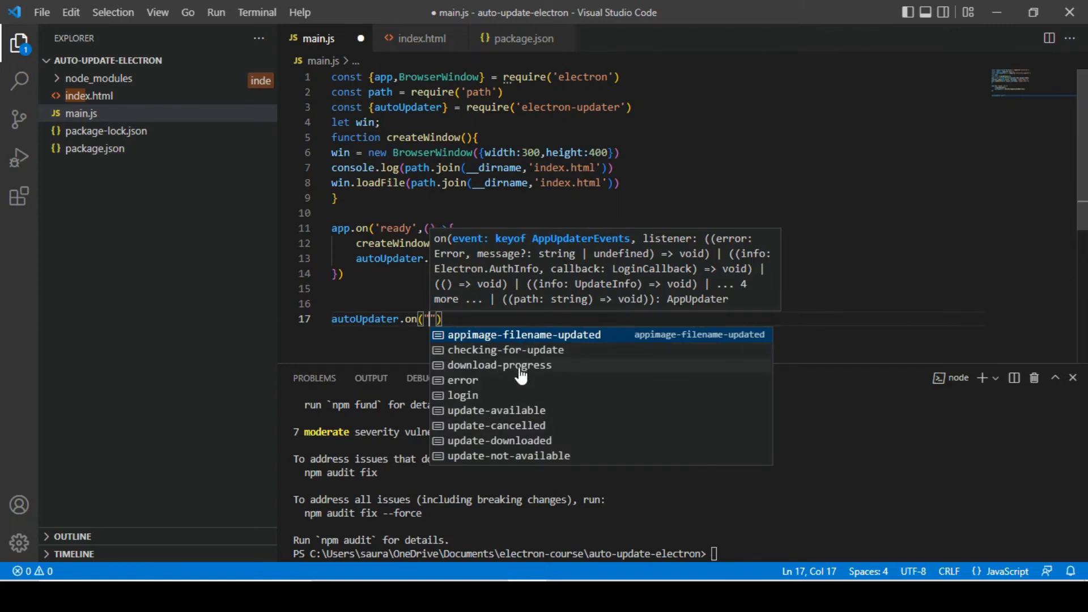
mouse_move(482, 430)
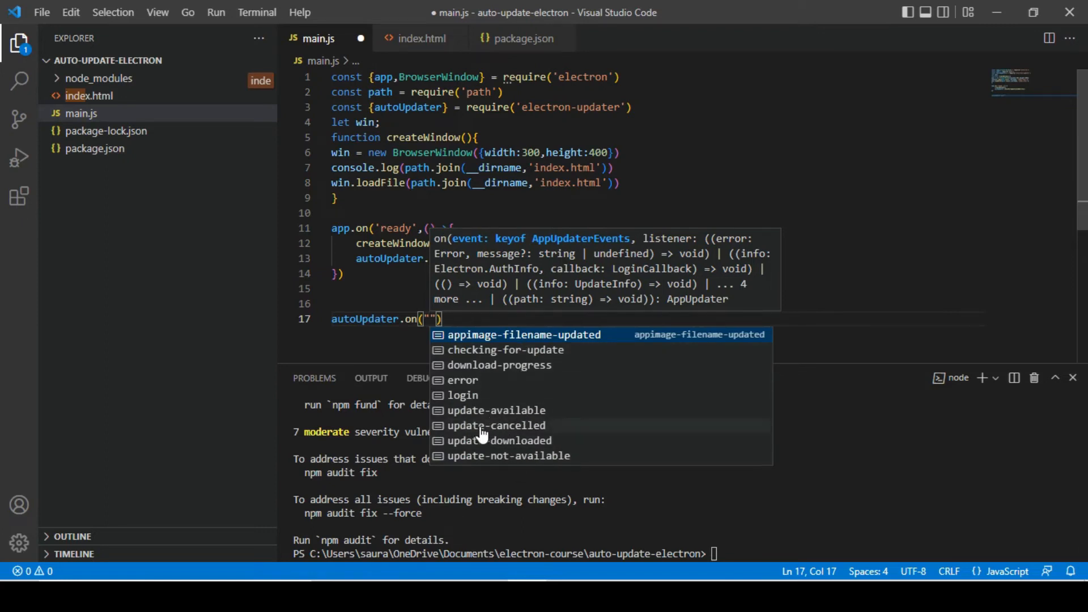
mouse_move(548, 416)
text(update-available)
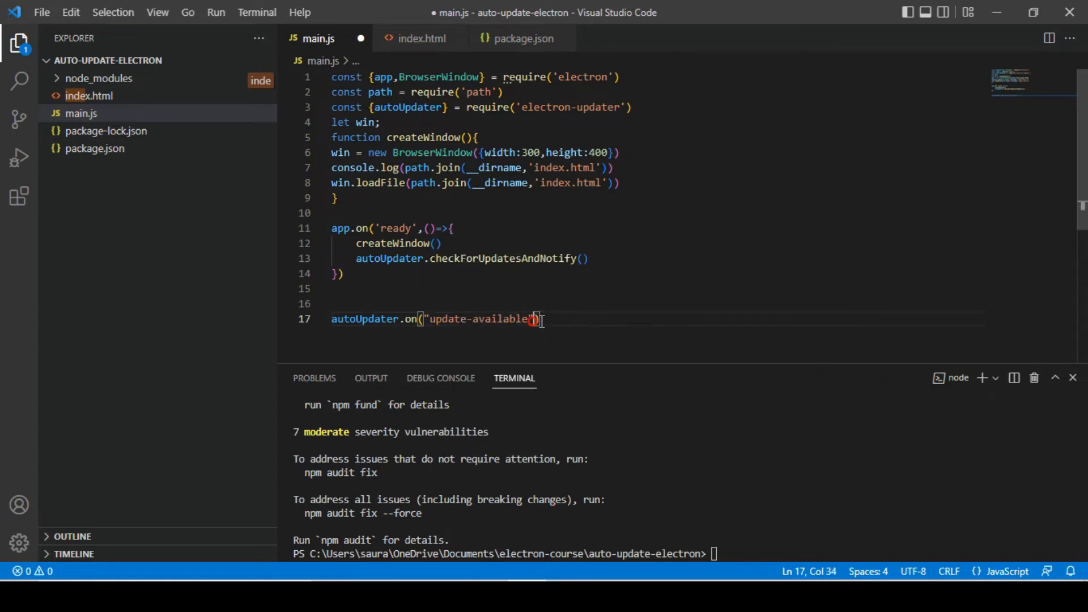
Give autoUpdater.on("update-available") an arrow-function callback containing console.log
text(,())
text(console.log)
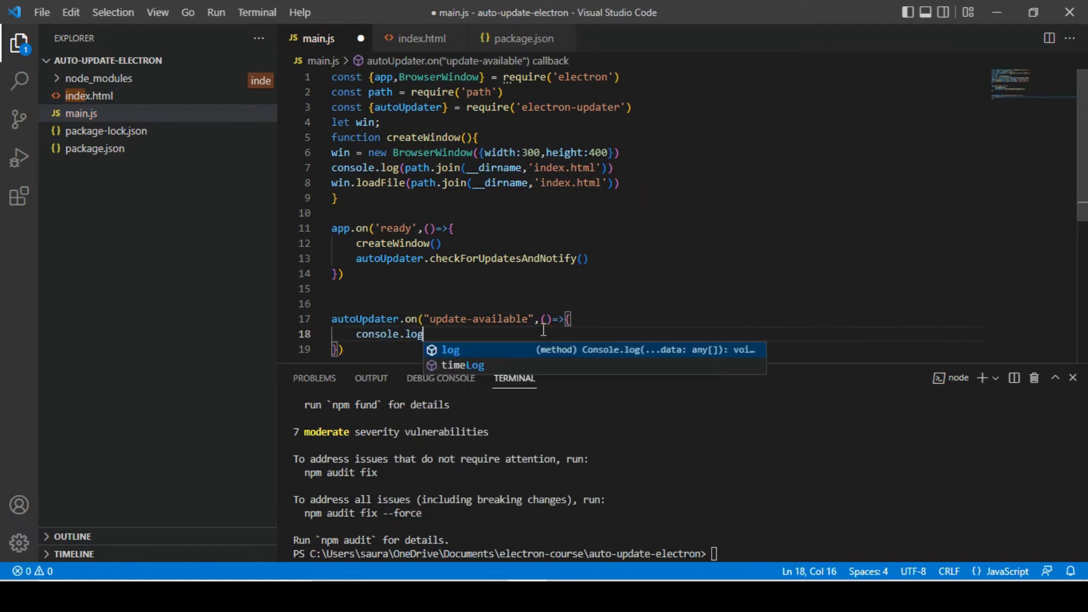
mouse_move(592, 223)
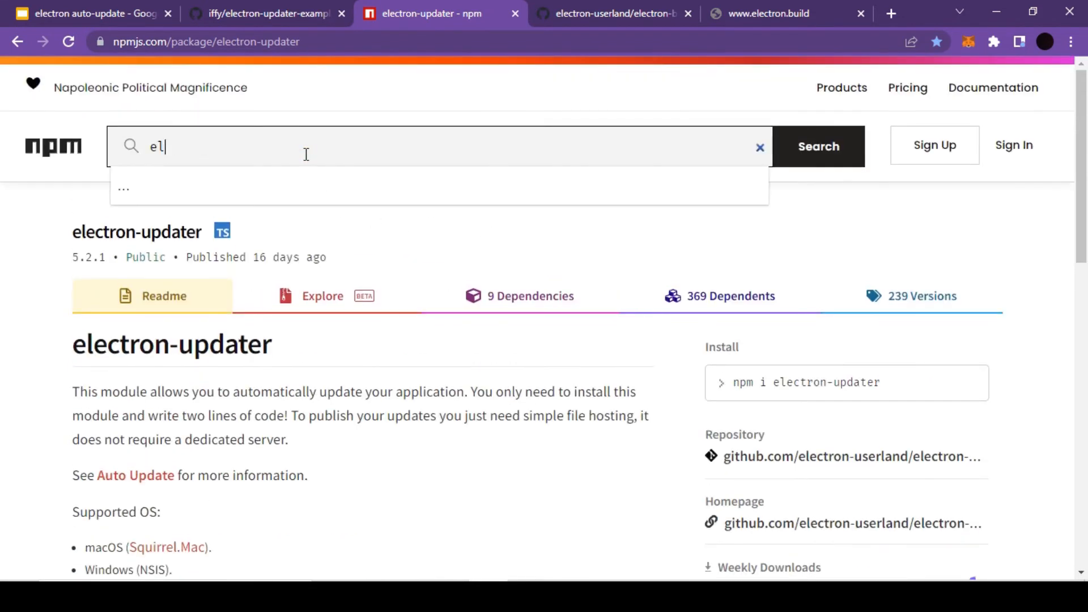
Search the npm registry for 'electron logs'
text(electron logs)
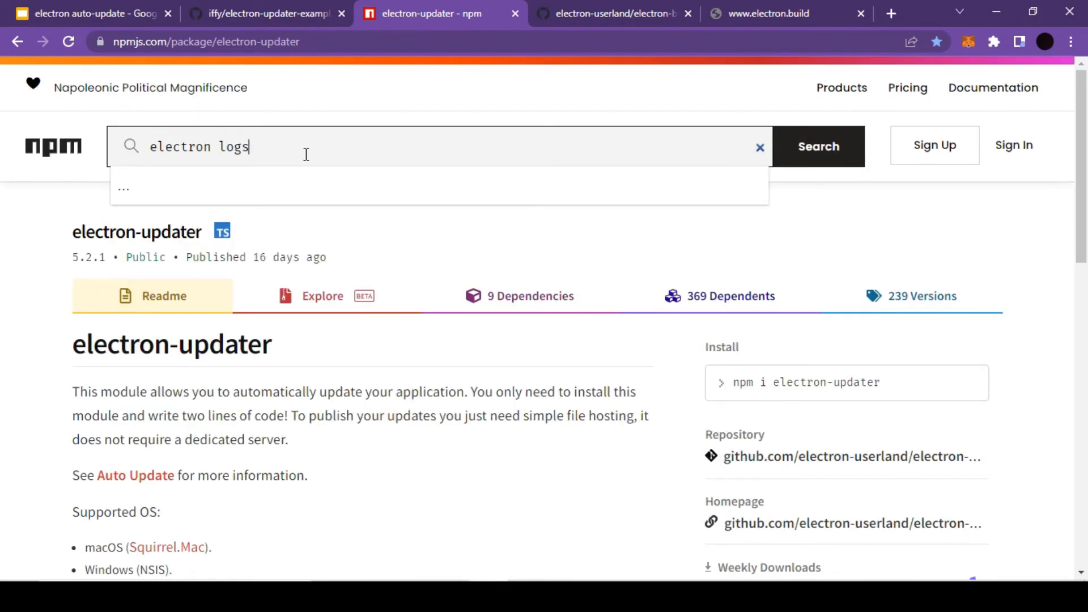
key(Backspace)
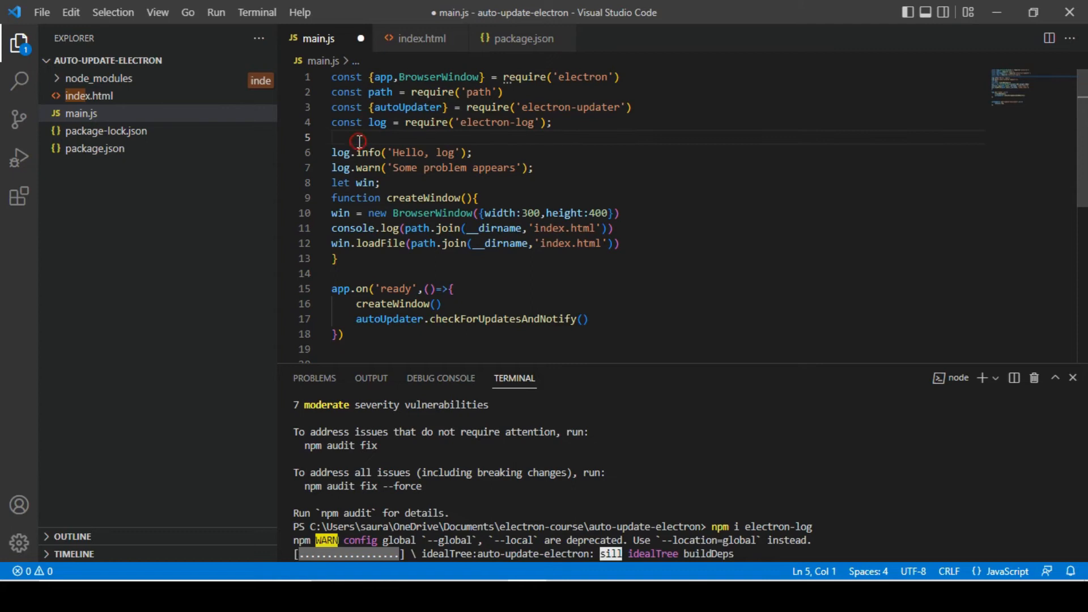
Install and require electron-log, resolving its file path to logs/main.log under APP_DATA
text(lo)
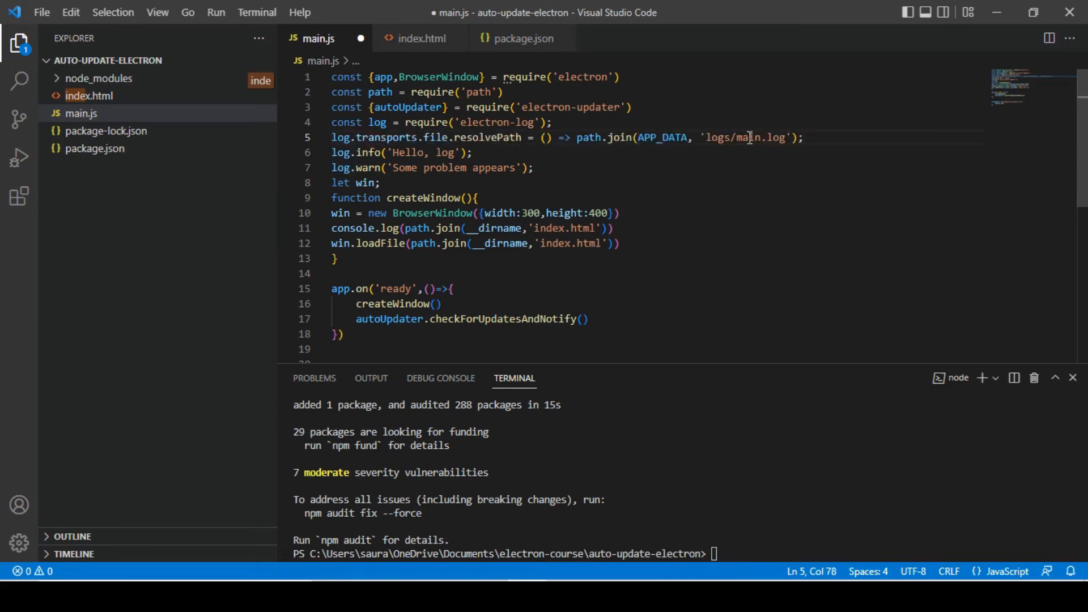
mouse_move(108, 228)
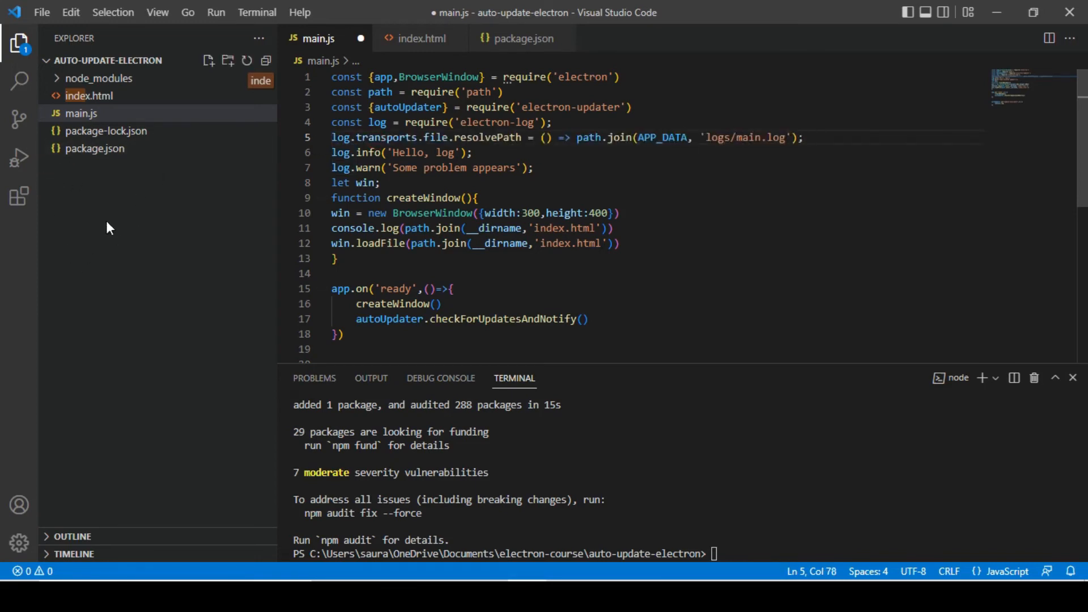
mouse_move(640, 164)
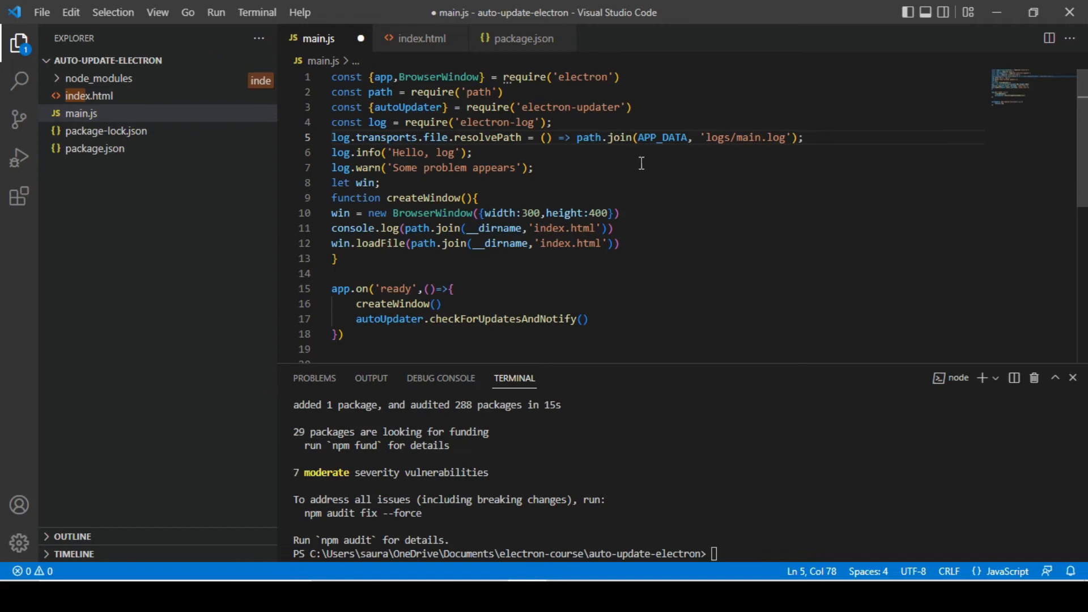
mouse_move(165, 143)
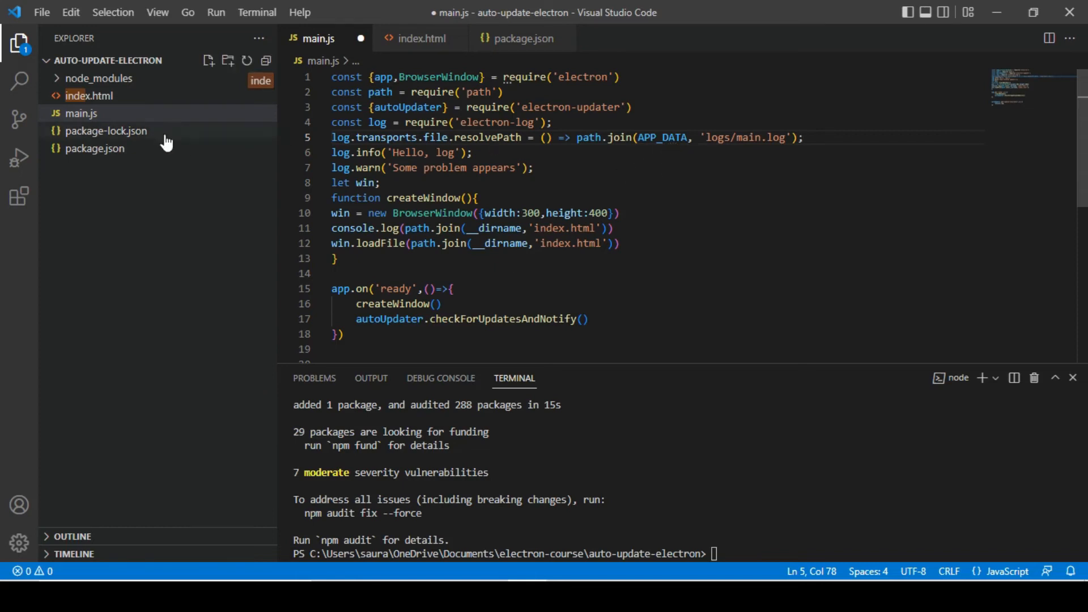
mouse_move(133, 169)
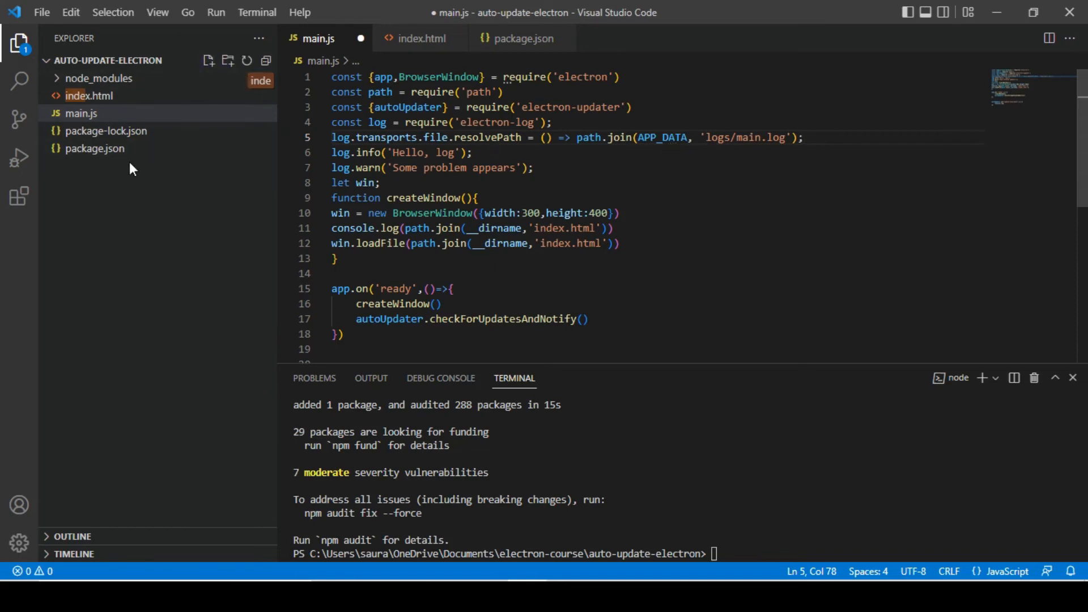
Replace APP_DATA with the copied project path and start creating a logs folder
right_click(93, 148)
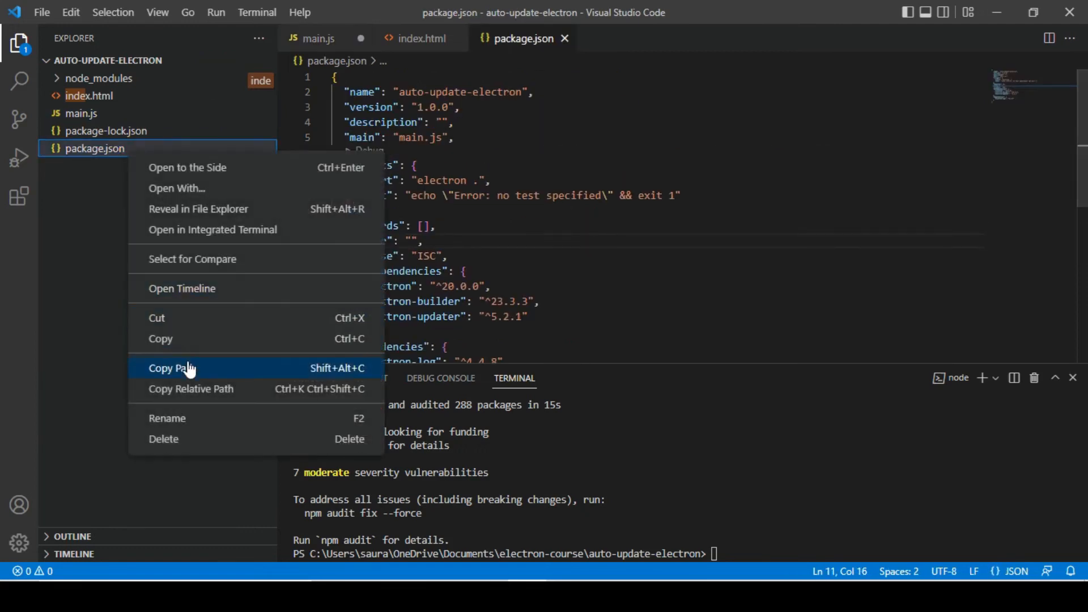
click(320, 38)
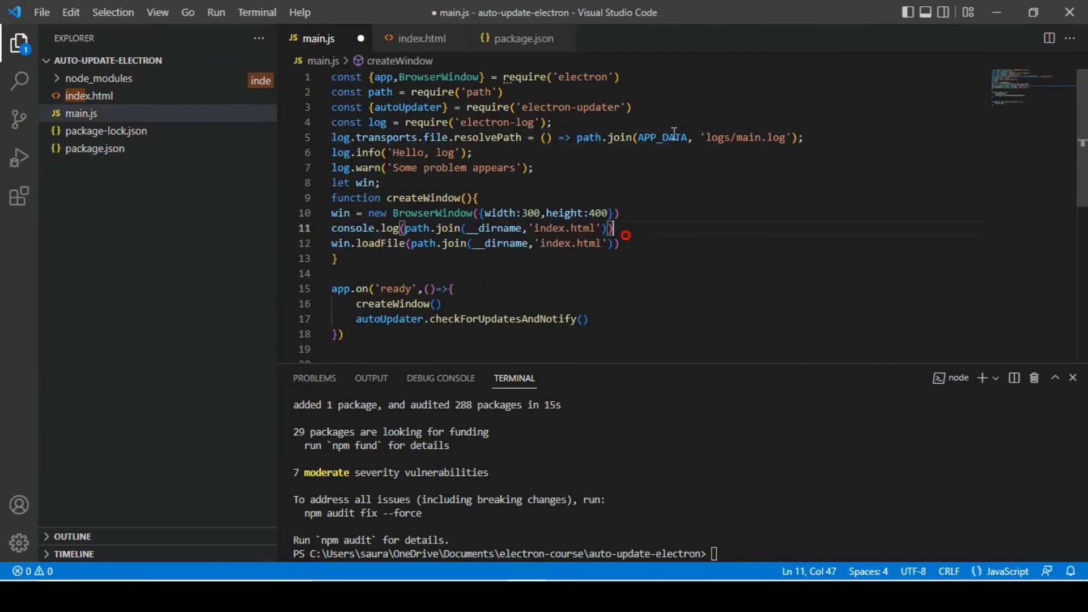
double_click(662, 136)
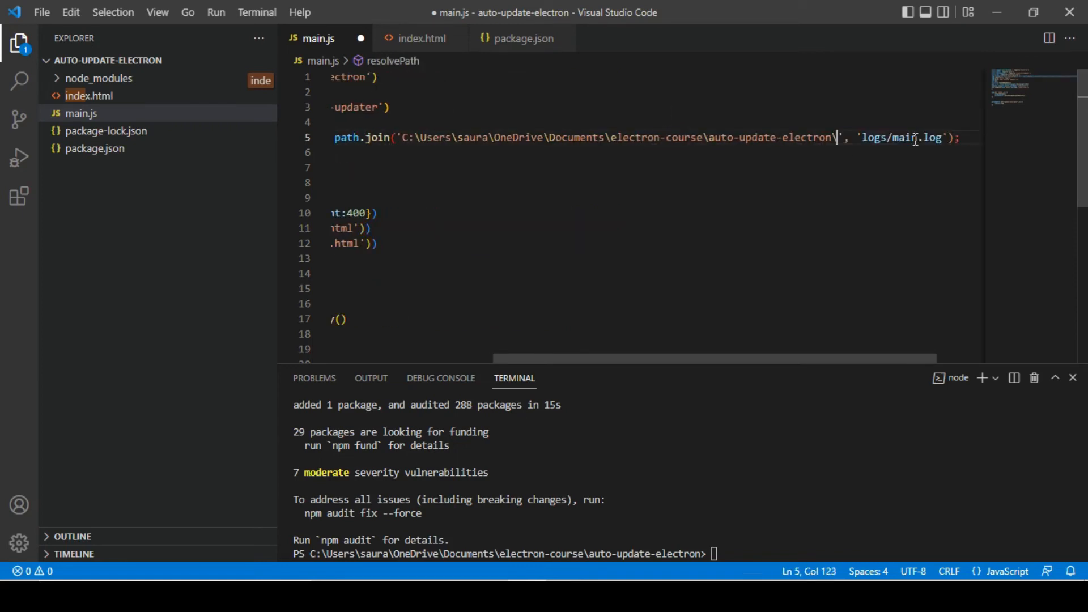
click(227, 61)
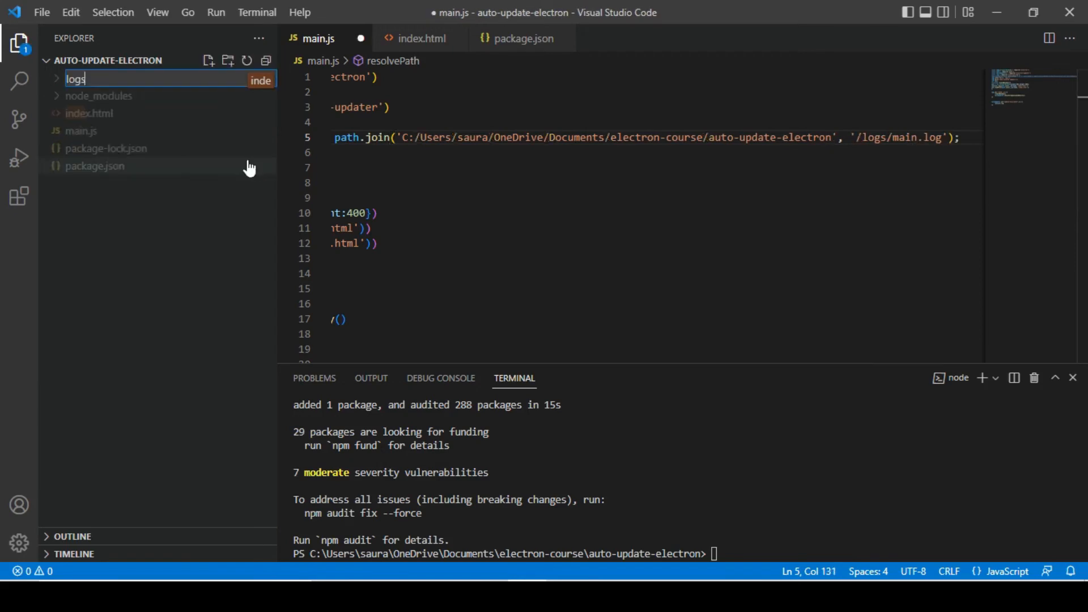
mouse_move(250, 166)
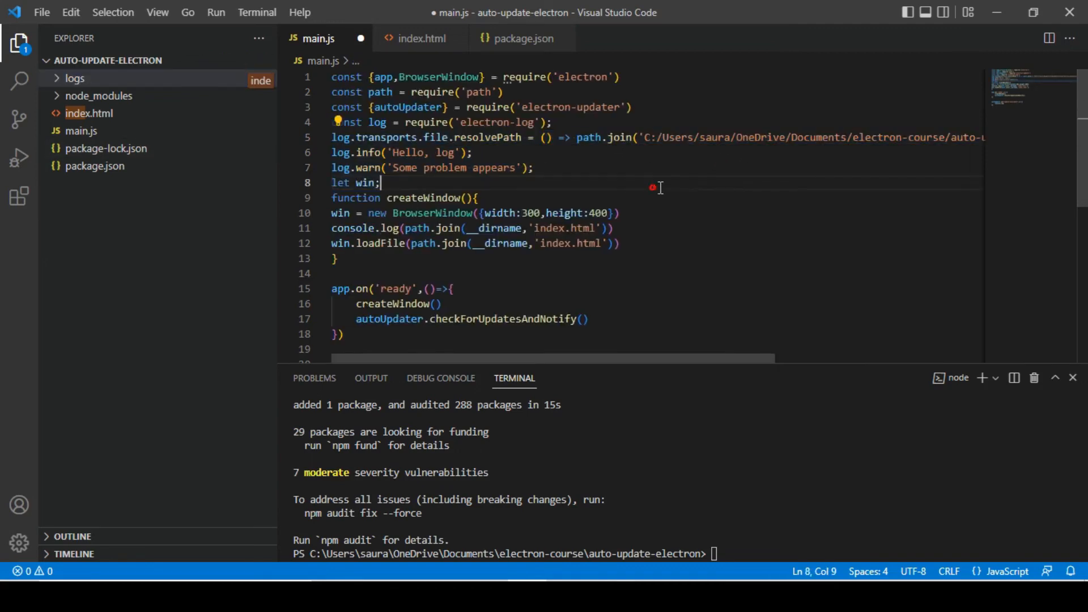
Swap the console.log for log.info("update-available") in the update-available handler and save main.js
key(ctrl+s)
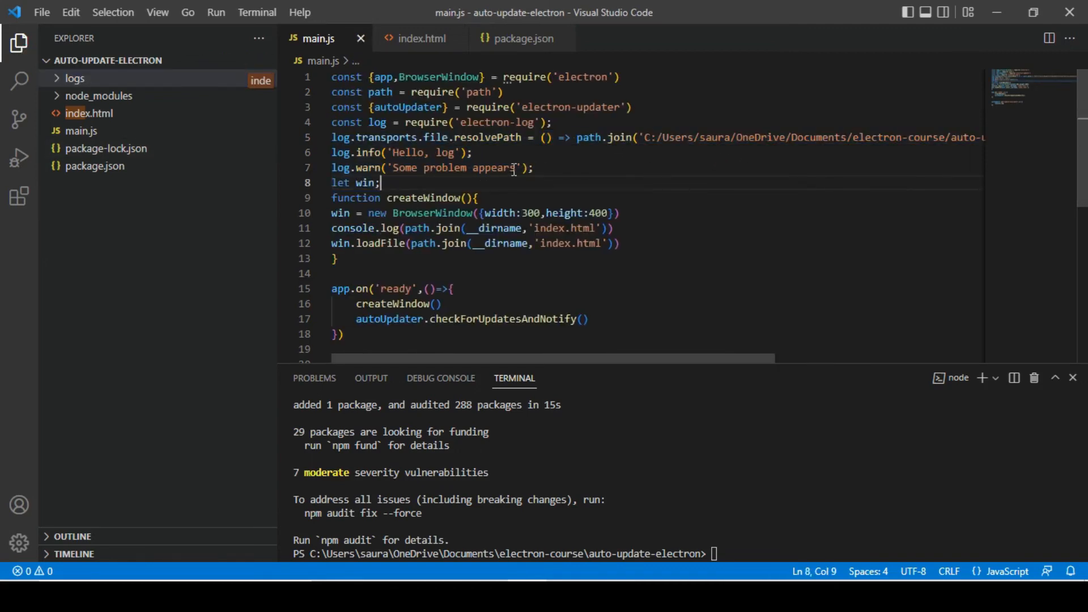
scroll(down, 3)
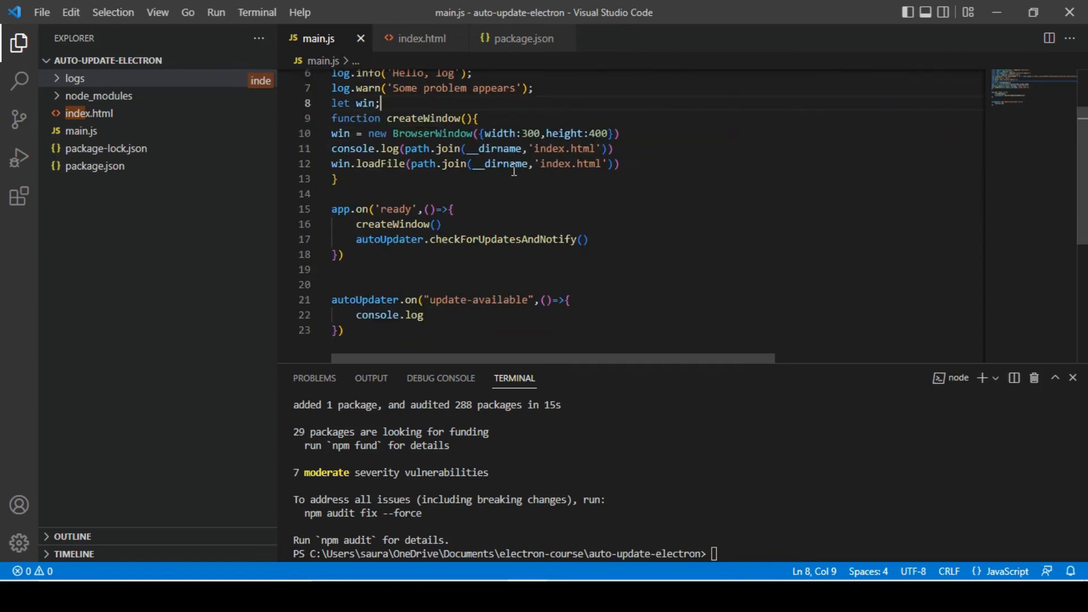
text(log.info()
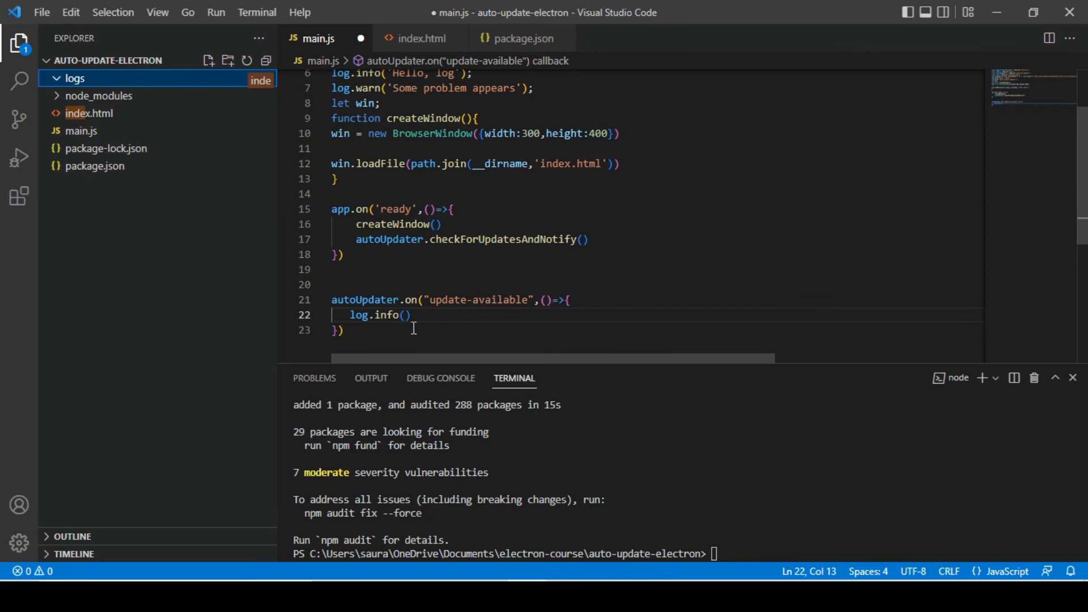
mouse_move(427, 328)
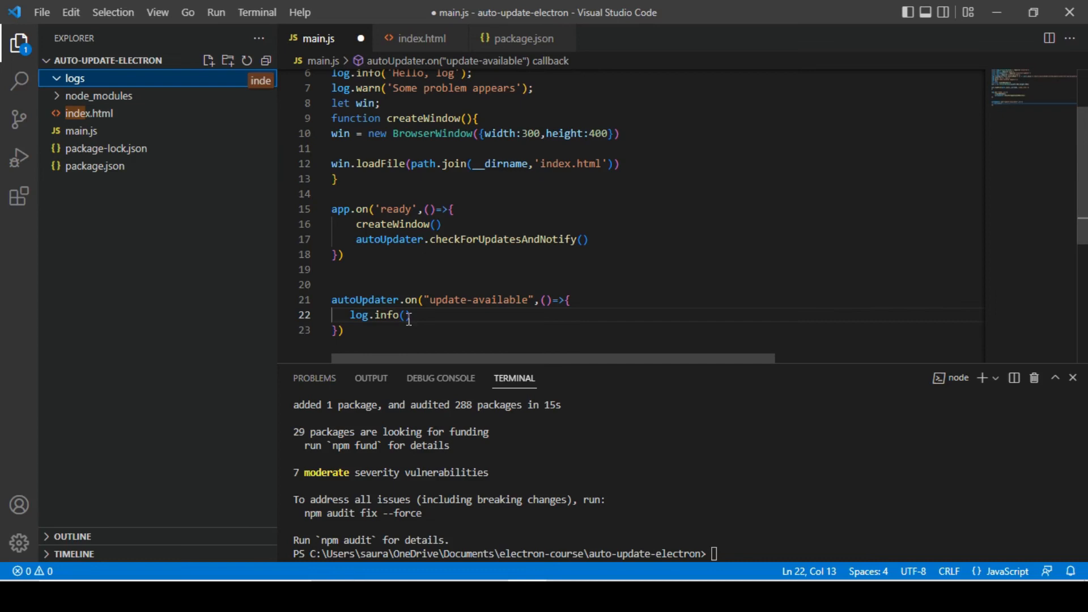
text(")
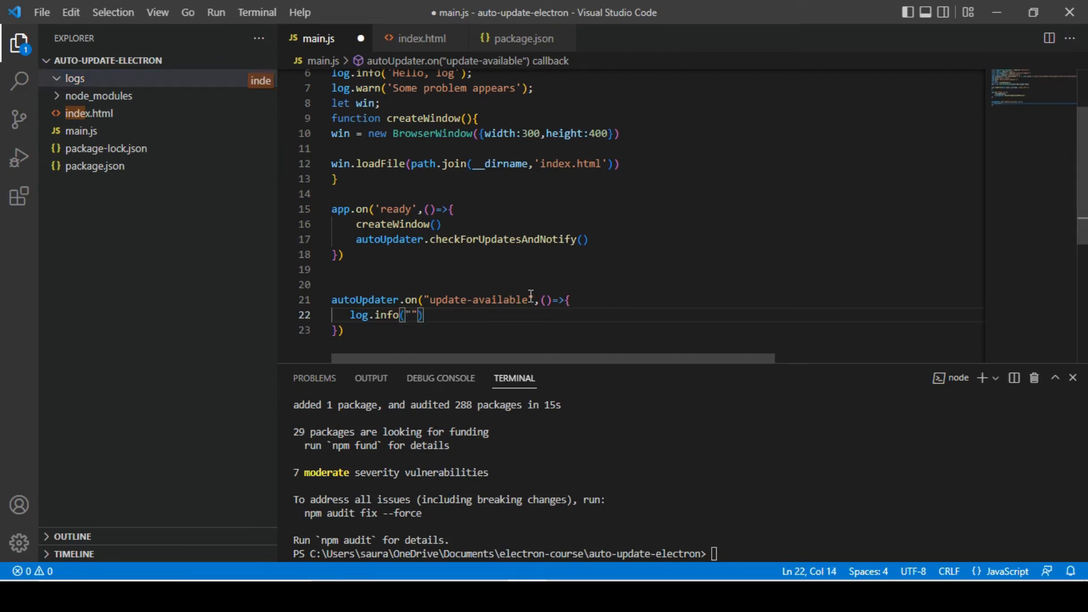
double_click(478, 300)
text(update-available)
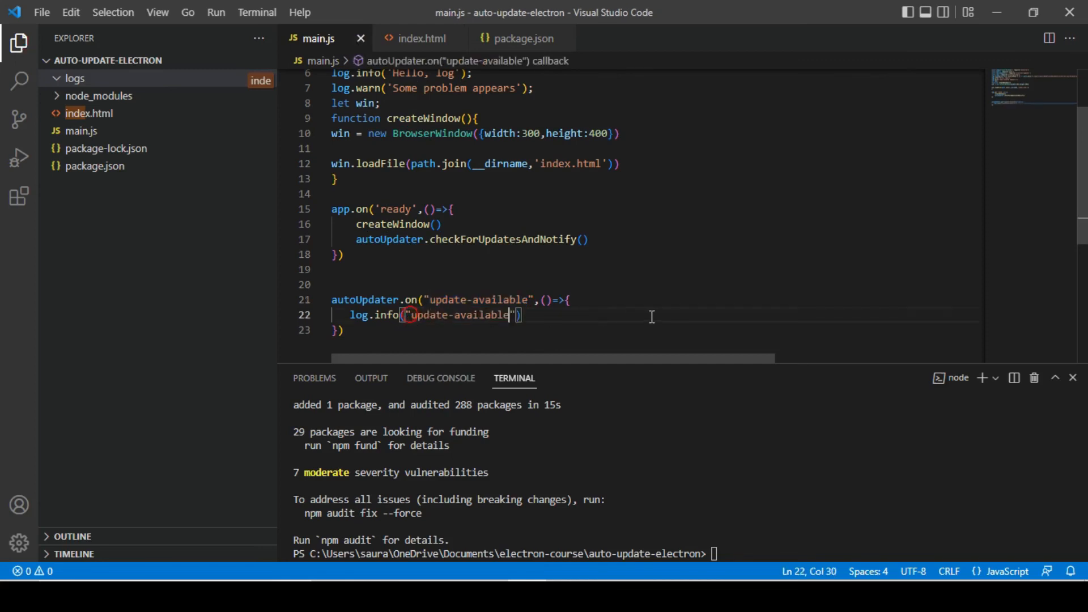
click(352, 330)
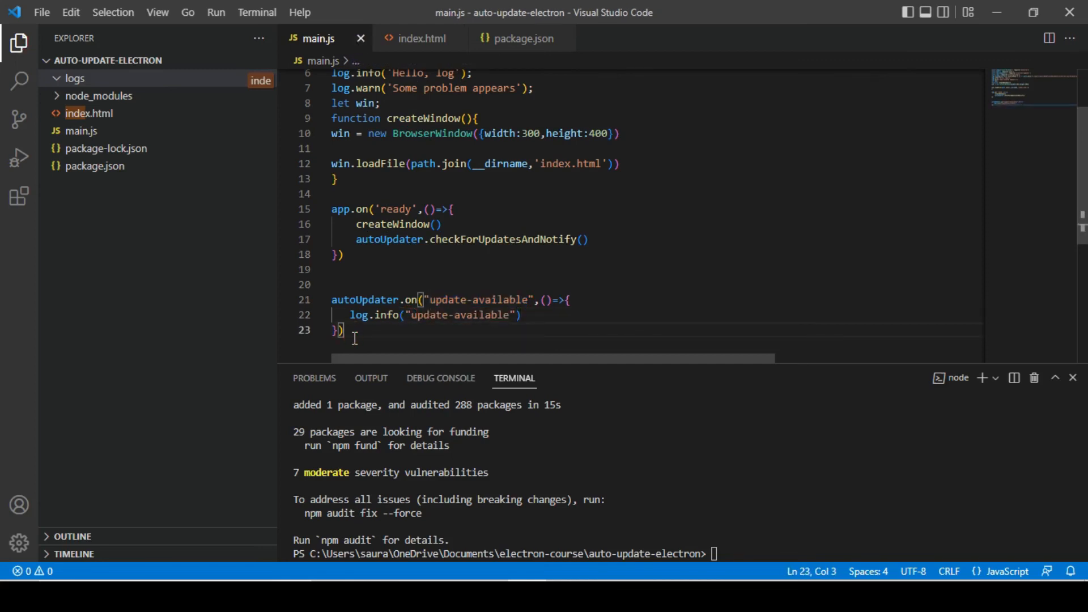
Add autoUpdater.on handlers for 'checking-for-update' and 'download-progress' events in main.js
text(autoUpdater.on)
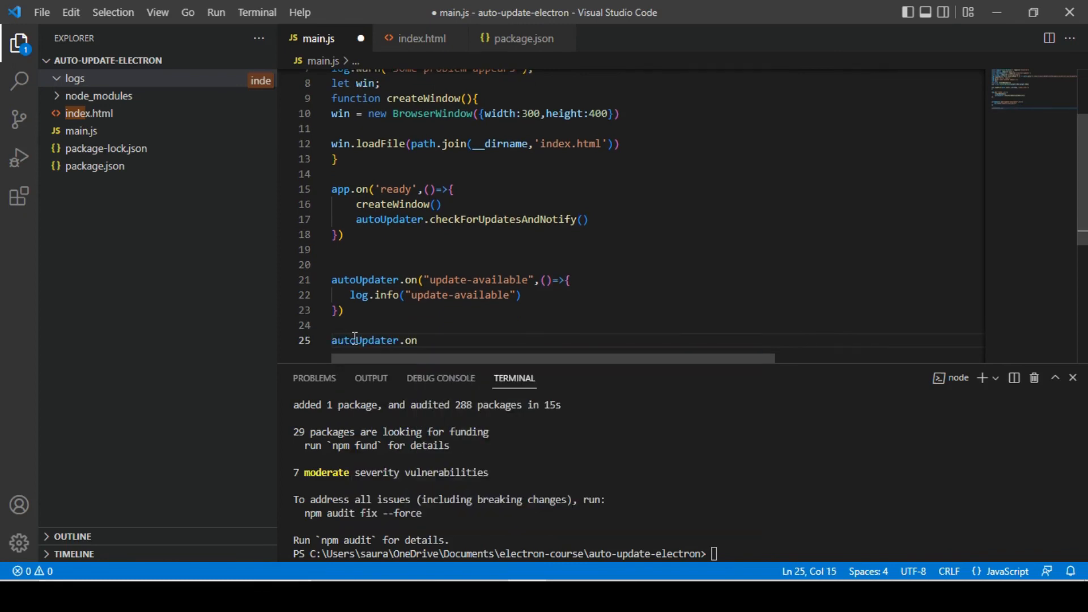
text(("checking-for-update",()=>{)
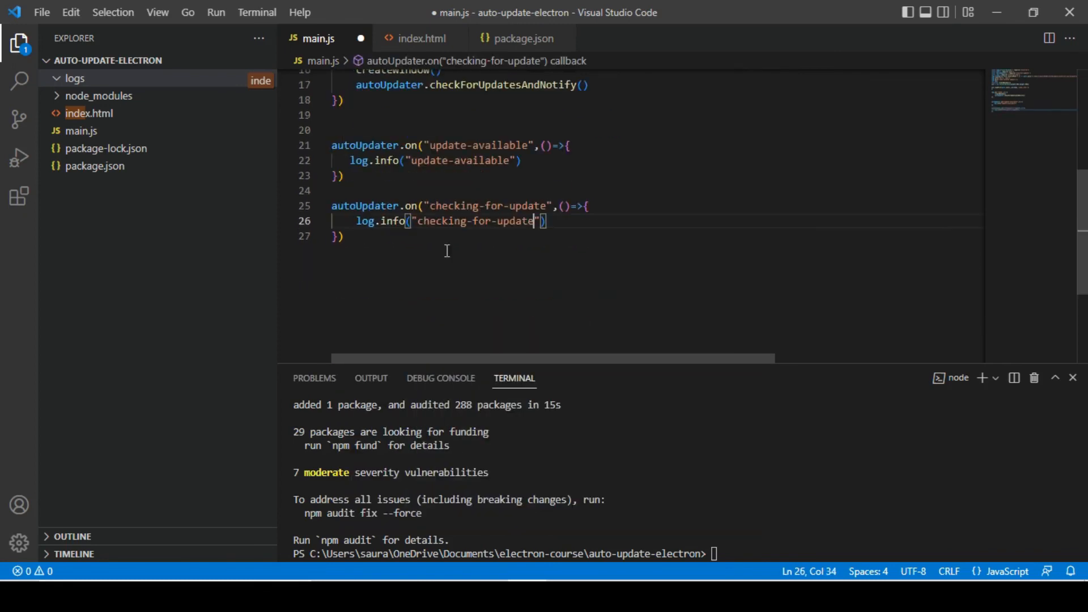
click(361, 236)
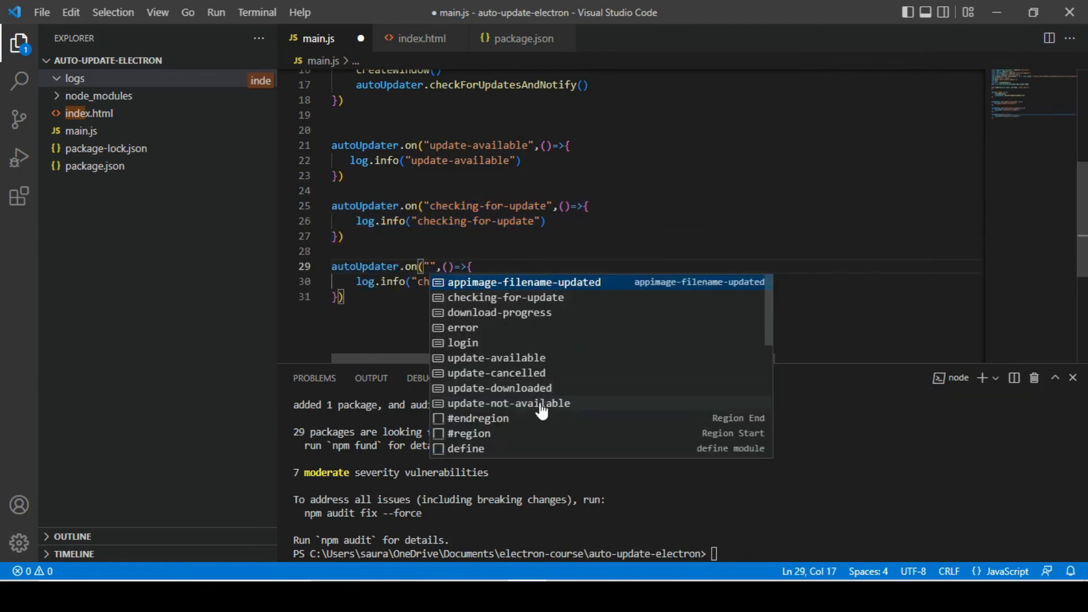
mouse_move(548, 396)
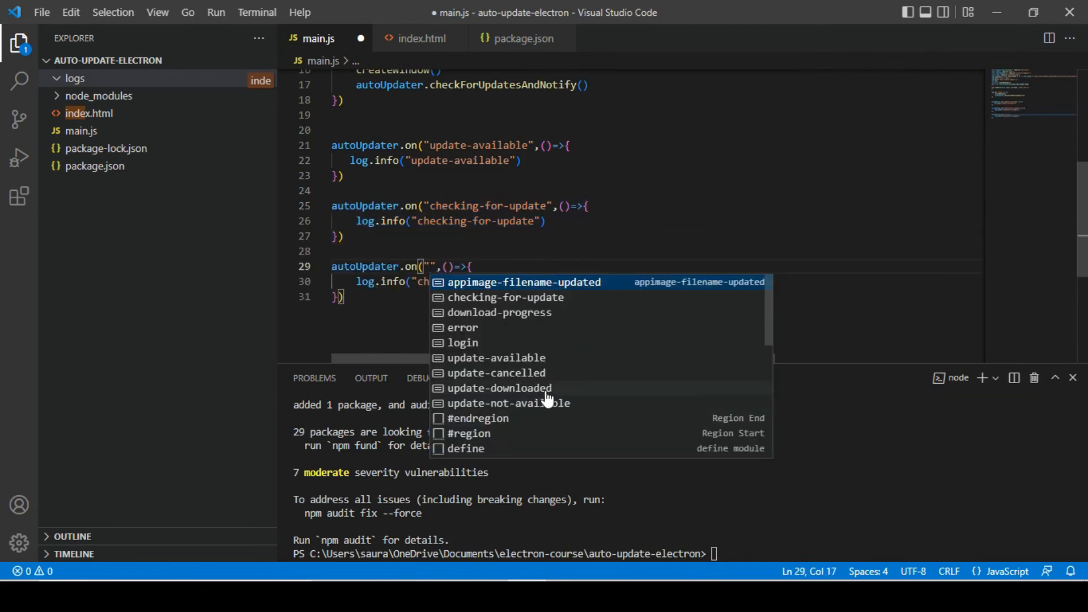
click(499, 312)
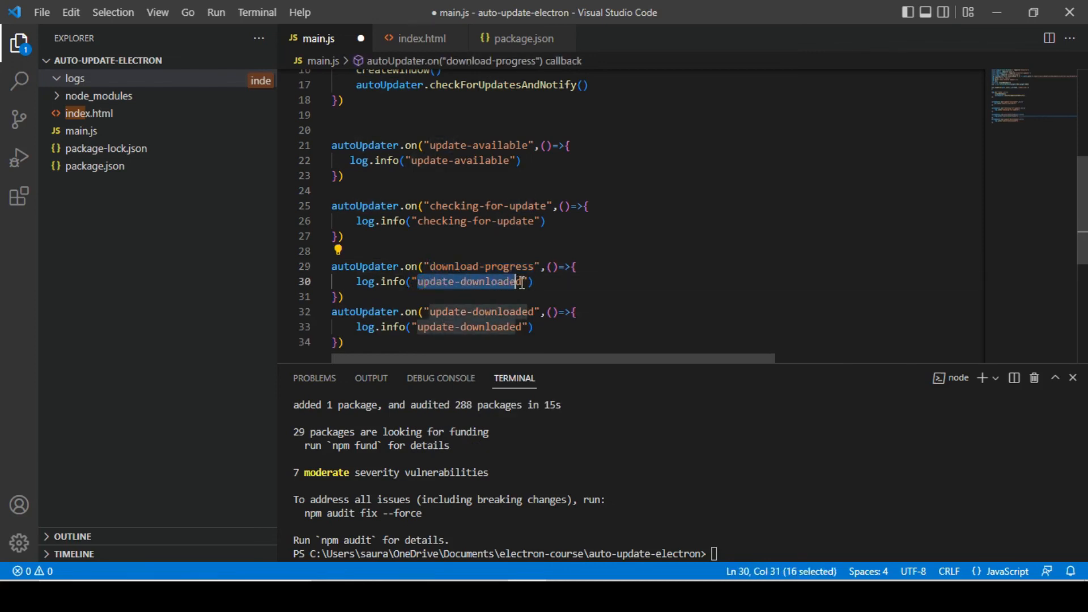
text(download-progress)
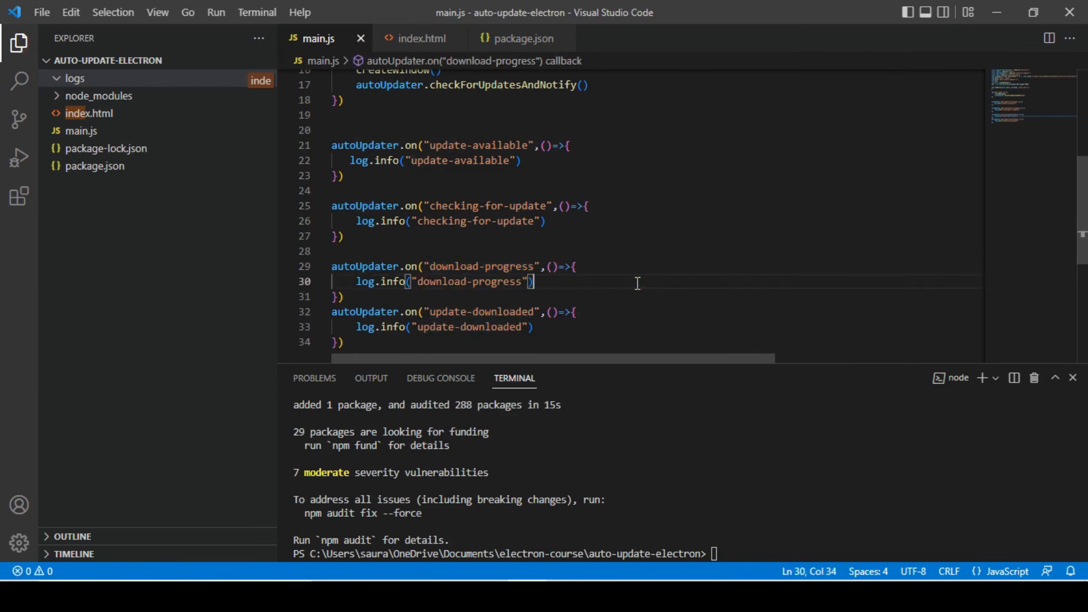
mouse_move(509, 249)
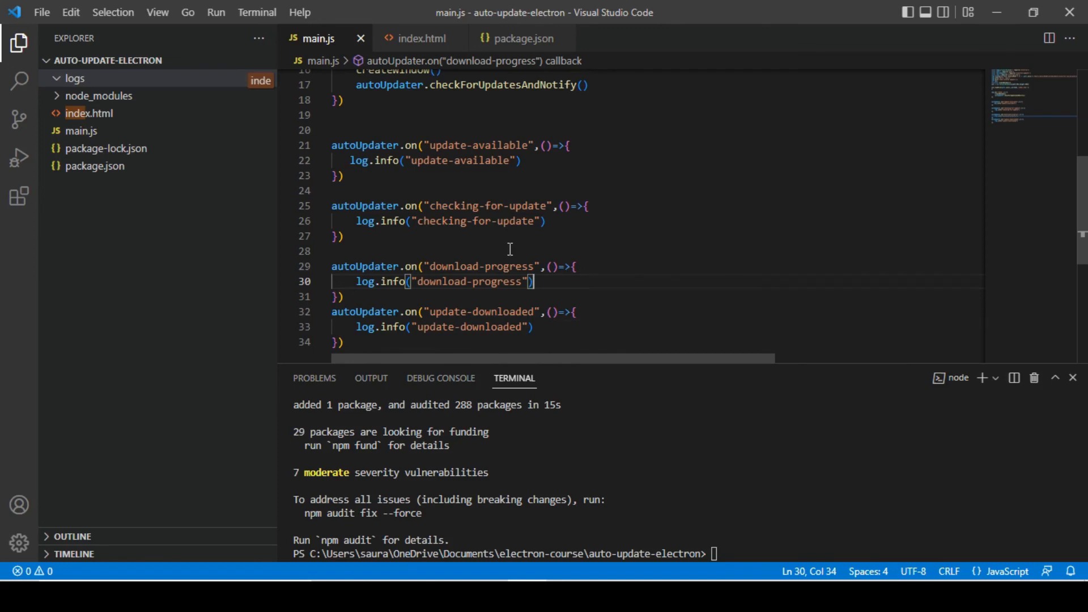
scroll(up, 3)
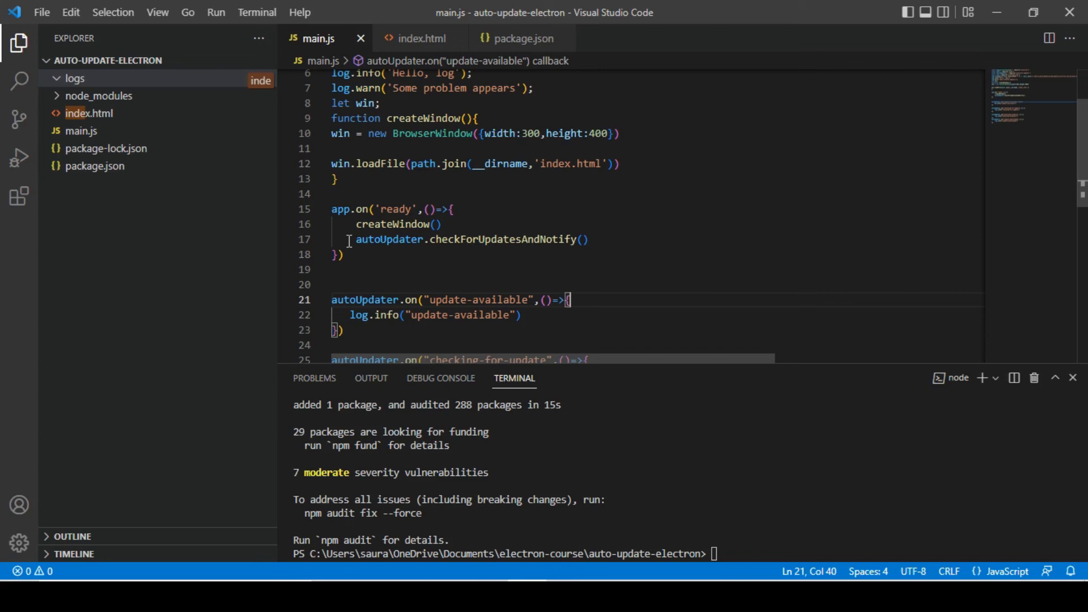
triple_click(470, 238)
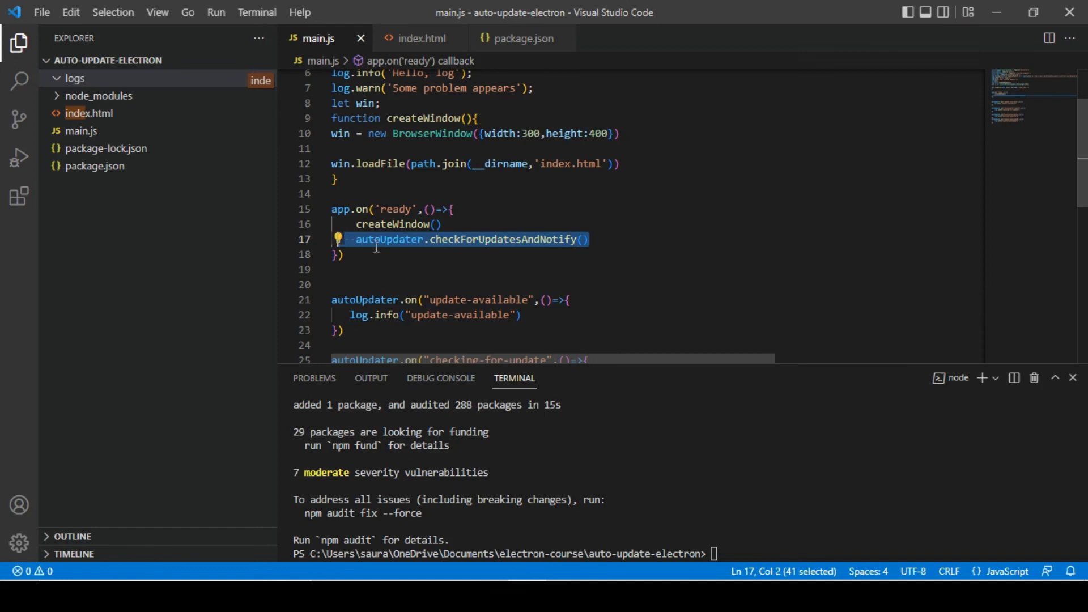
scroll(down, 3)
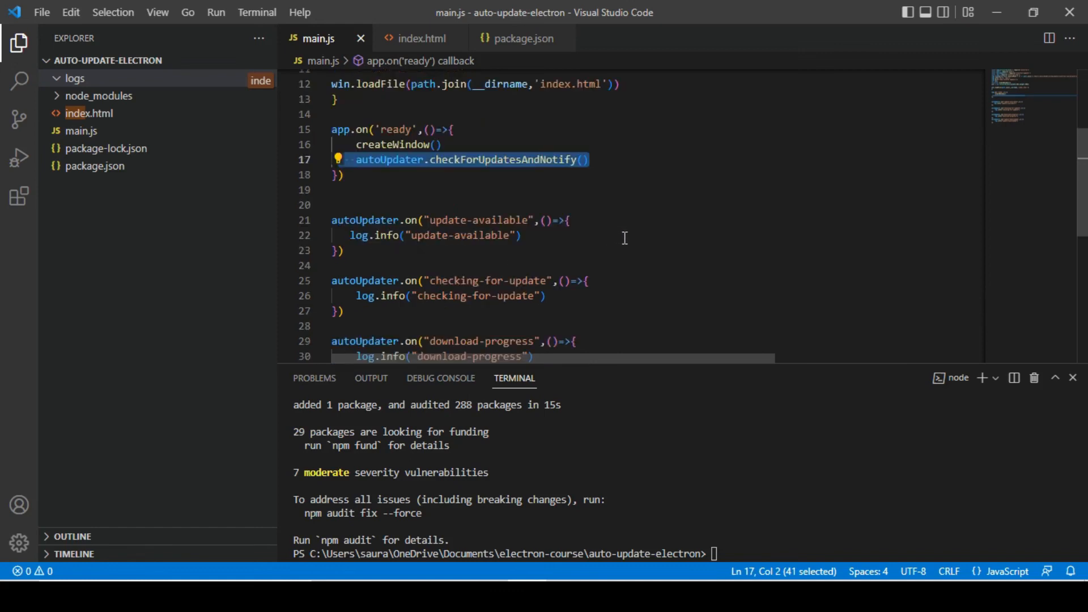
mouse_move(404, 256)
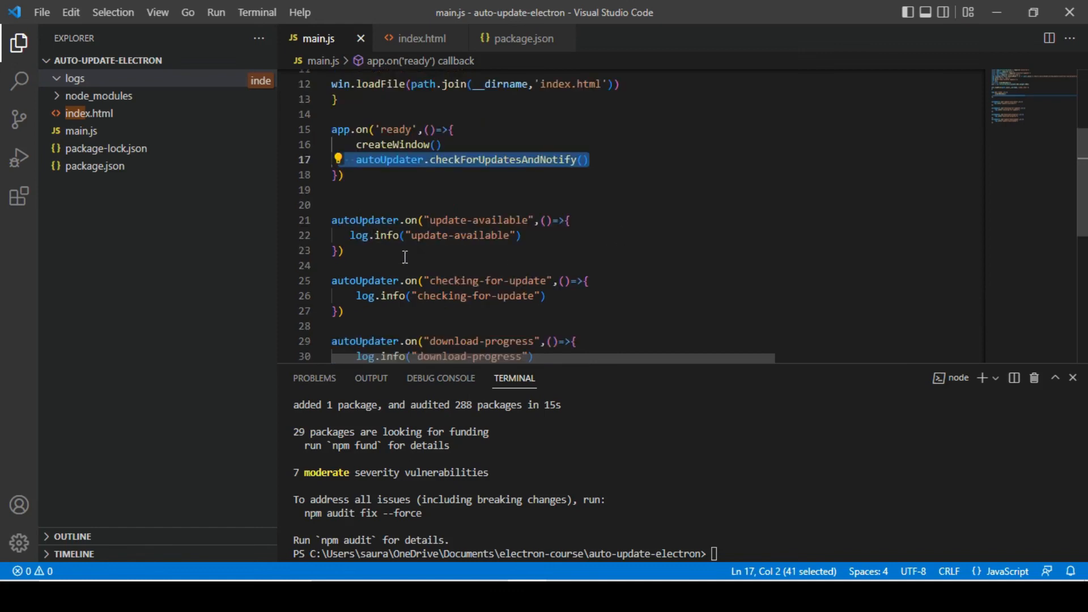
scroll(down, 3)
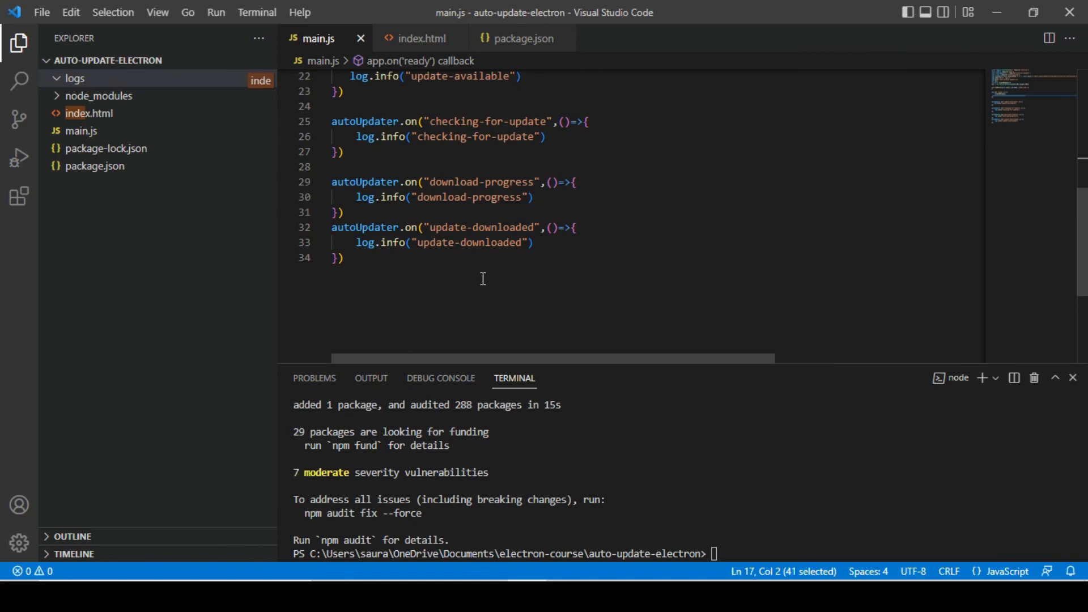
mouse_move(232, 207)
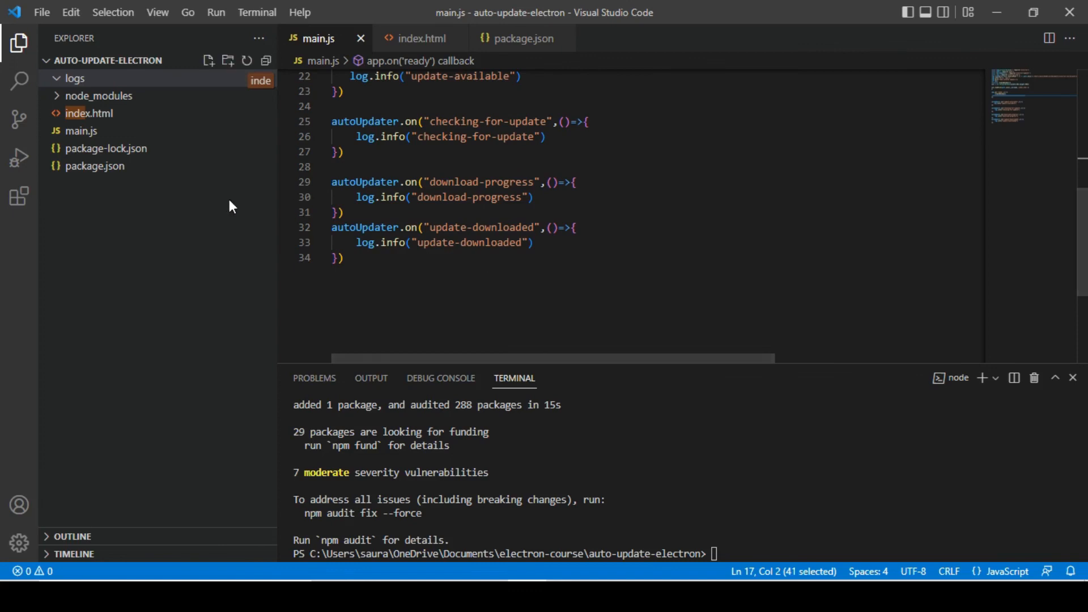